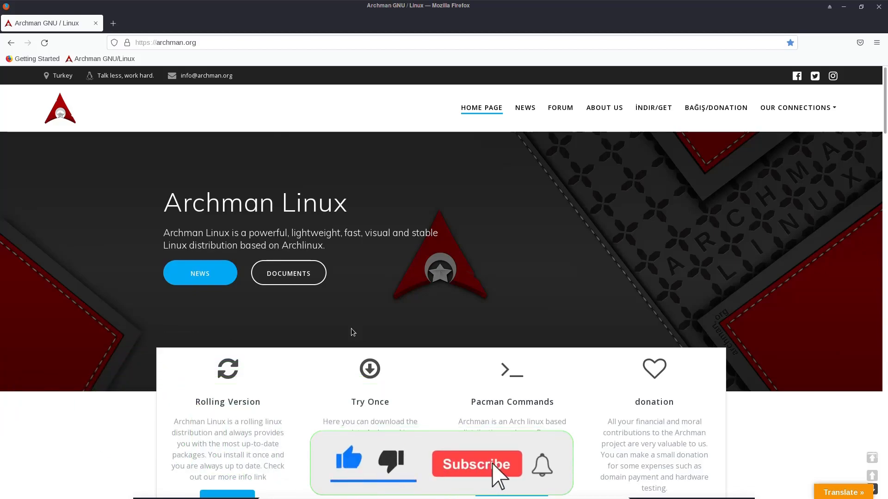
Scroll the archman.org home page past the feature cards to the Last news release posts
{"action": "left_click", "coordinate": [476, 464]}
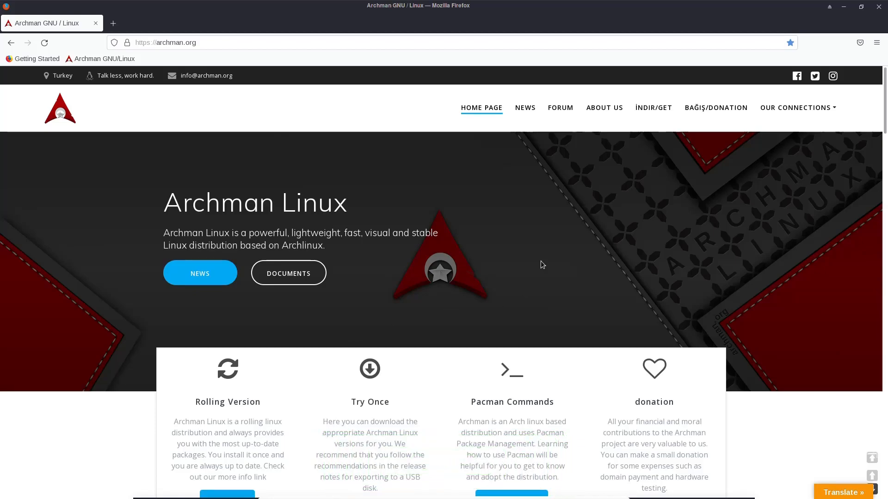
{"action": "mouse_move", "coordinate": [65, 184]}
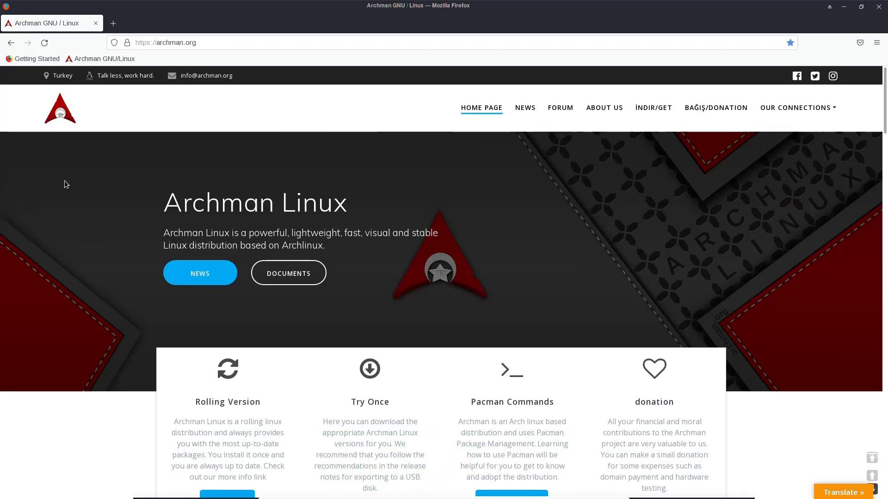
{"action": "mouse_move", "coordinate": [404, 256]}
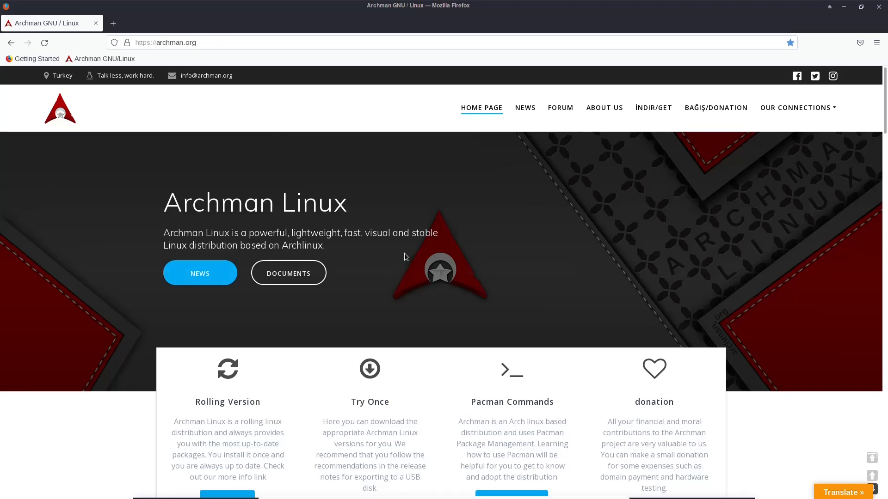
{"action": "mouse_move", "coordinate": [232, 249]}
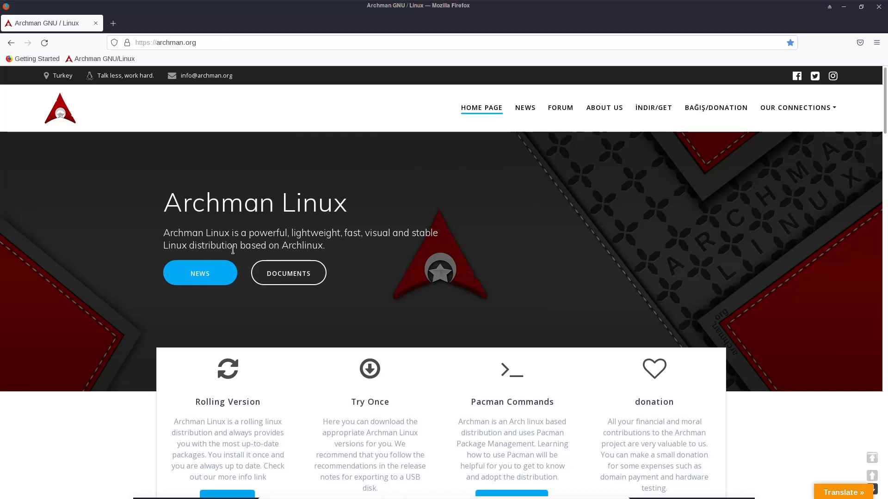
{"action": "mouse_move", "coordinate": [342, 251]}
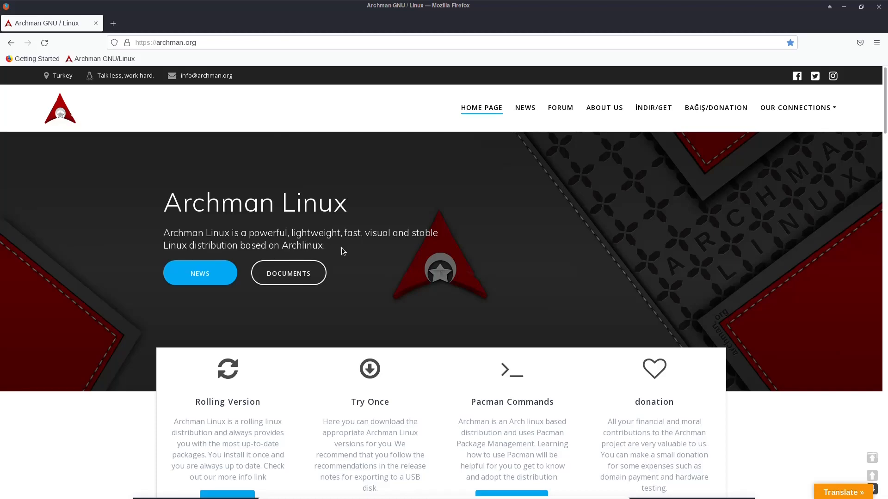
{"action": "scroll", "scroll_direction": "down", "scroll_amount": 3}
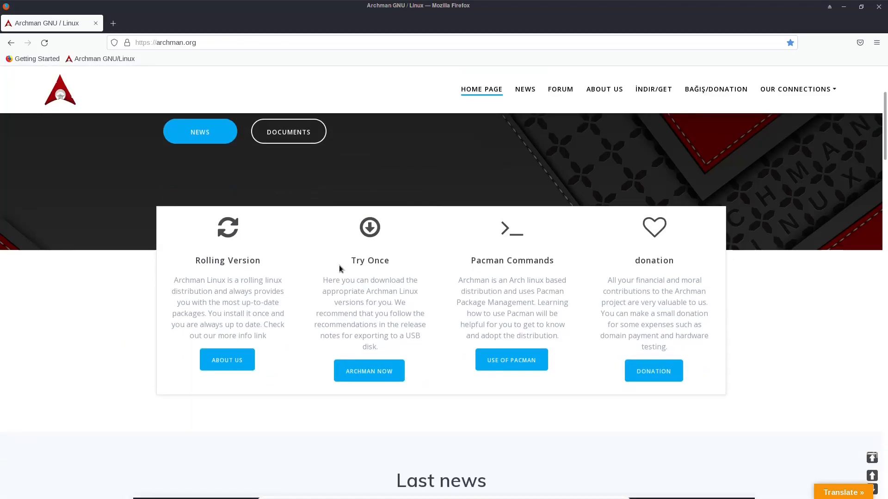
{"action": "mouse_move", "coordinate": [370, 259]}
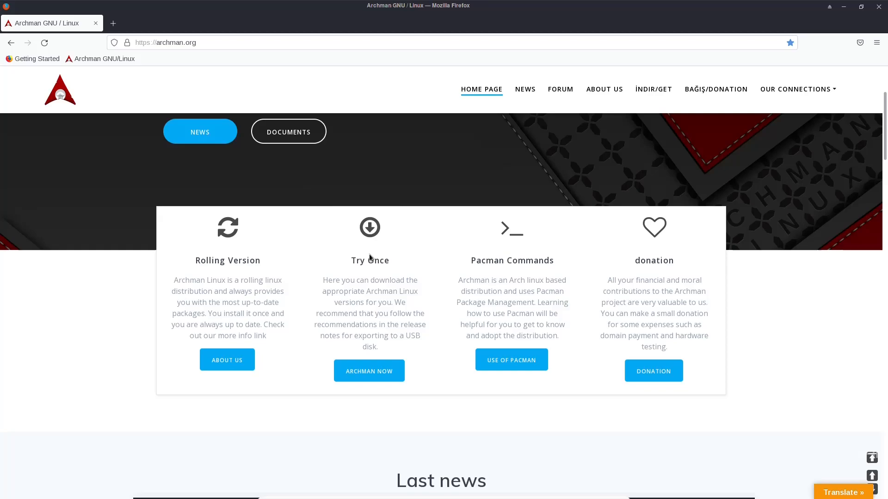
{"action": "mouse_move", "coordinate": [498, 255]}
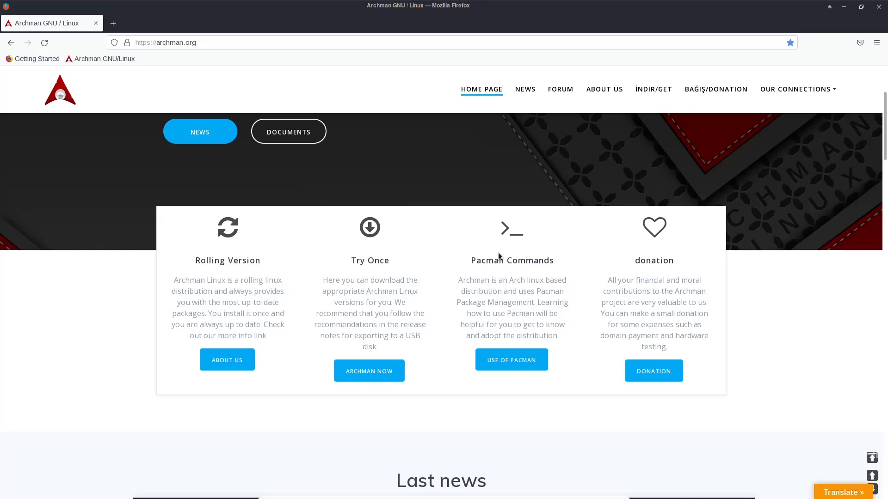
{"action": "mouse_move", "coordinate": [473, 244]}
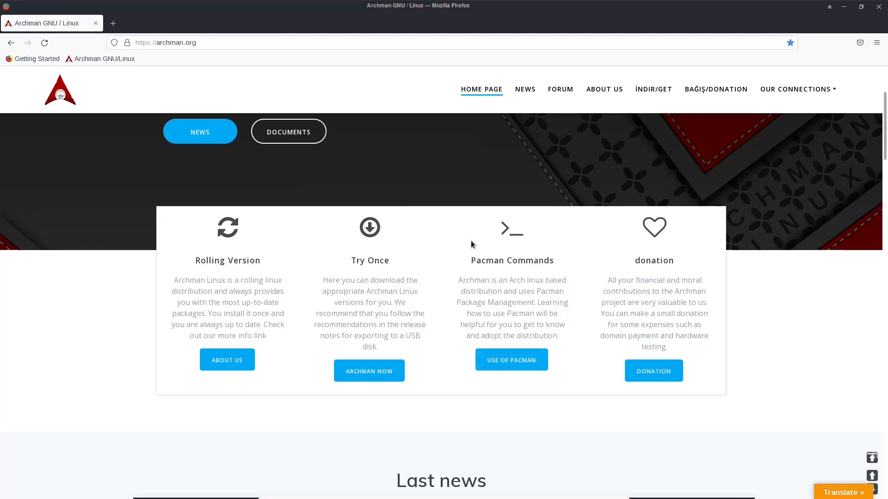
{"action": "mouse_move", "coordinate": [627, 288]}
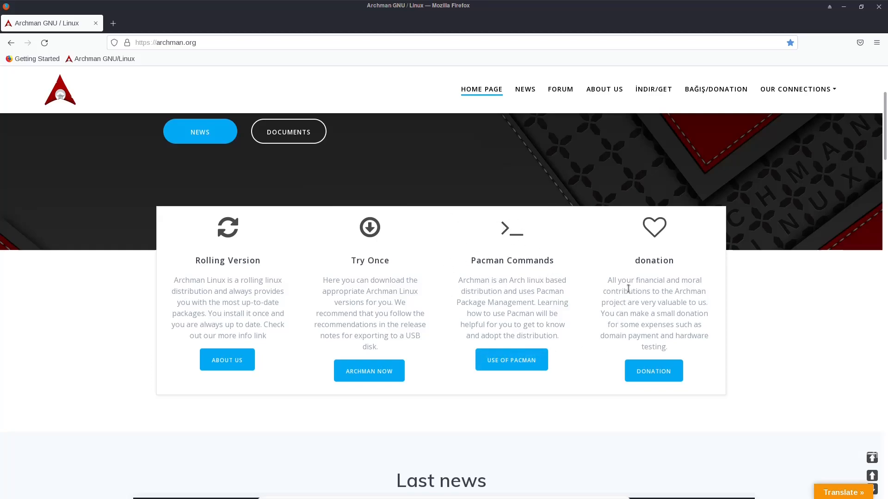
{"action": "mouse_move", "coordinate": [614, 316]}
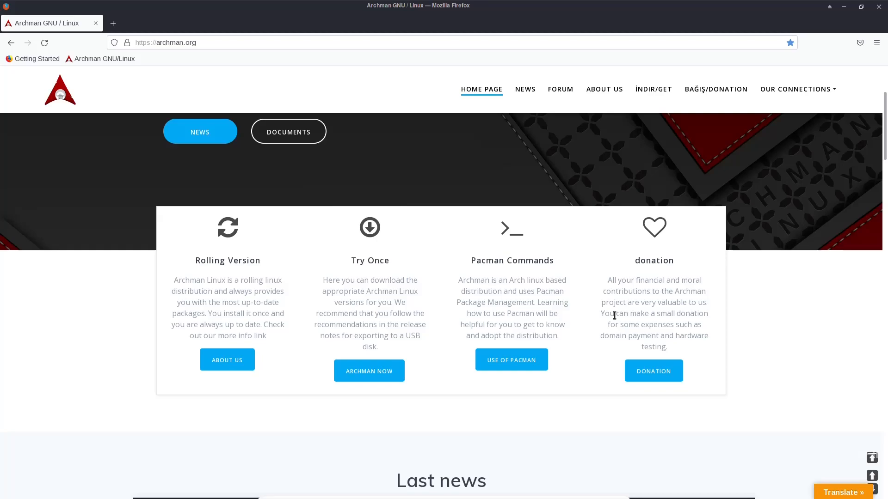
{"action": "scroll", "scroll_direction": "down", "scroll_amount": 3}
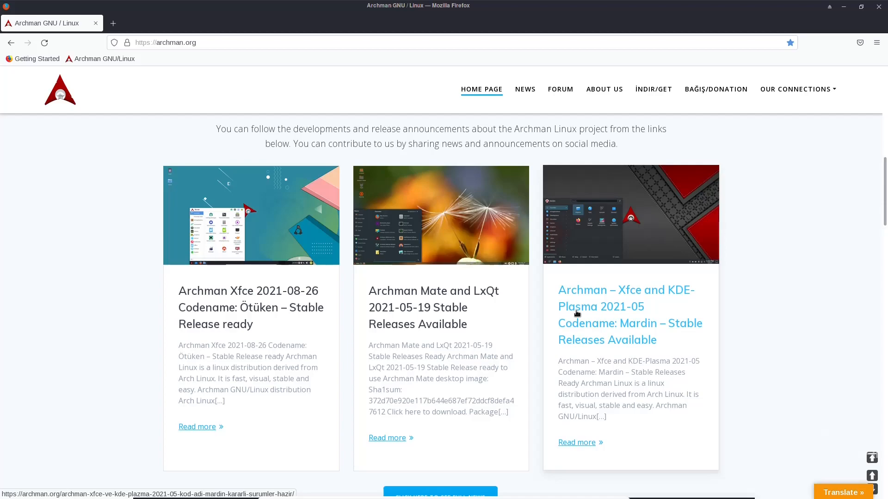
{"action": "scroll", "scroll_direction": "down", "scroll_amount": 3}
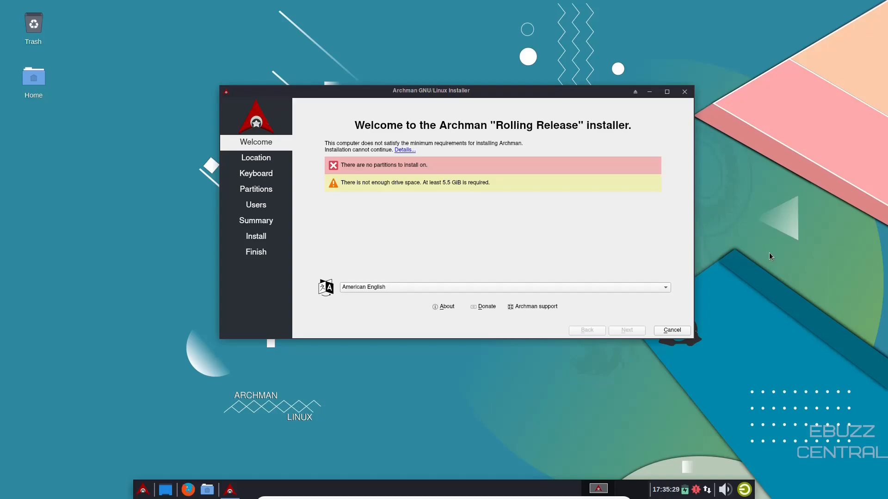
{"action": "mouse_move", "coordinate": [684, 92]}
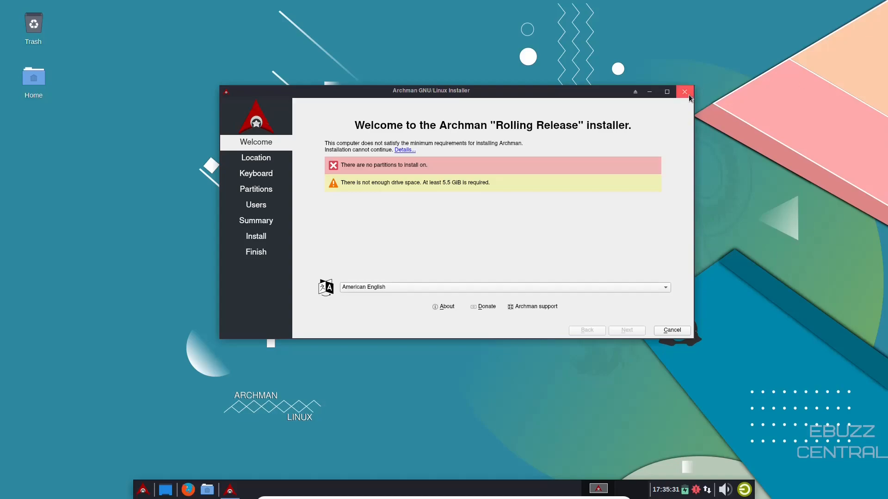
Close the Archman GNU/Linux Installer welcome window from its title bar
{"action": "left_click", "coordinate": [684, 91]}
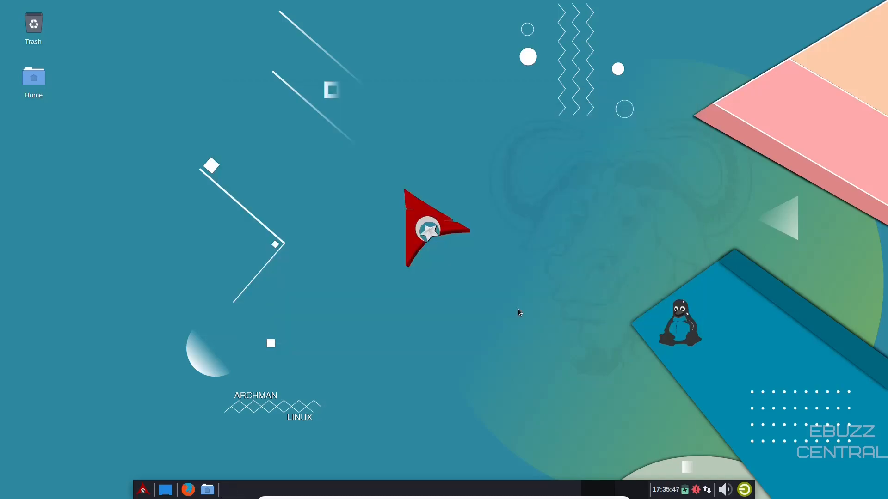
{"action": "mouse_move", "coordinate": [343, 217]}
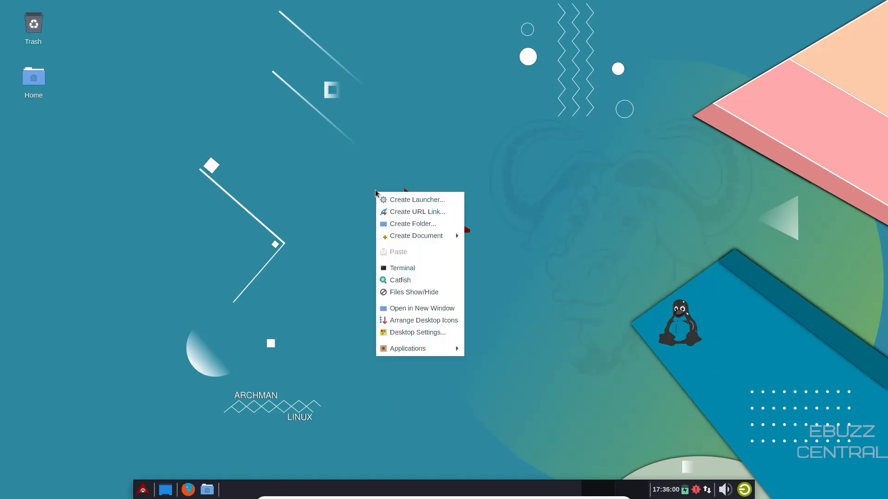
{"action": "mouse_move", "coordinate": [419, 211]}
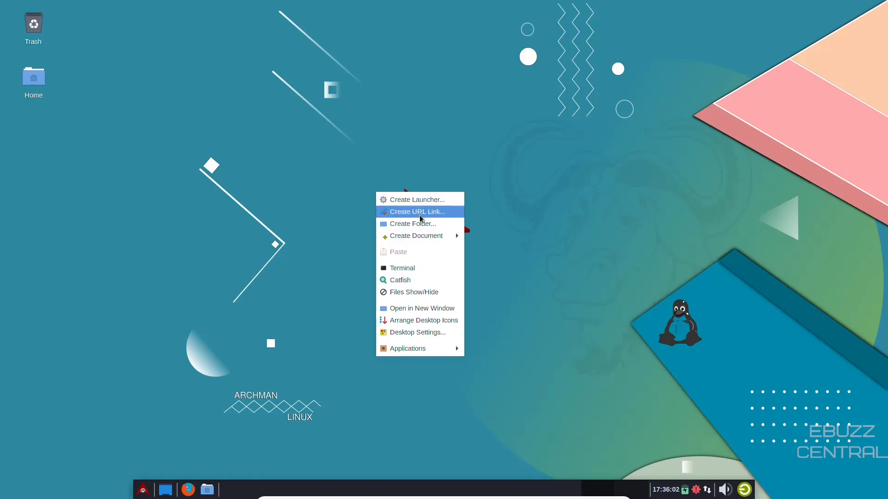
{"action": "mouse_move", "coordinate": [414, 292]}
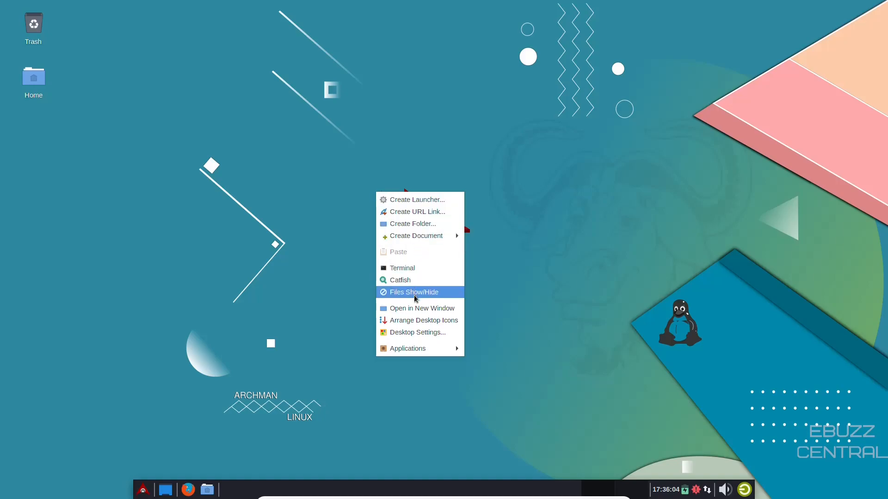
{"action": "mouse_move", "coordinate": [413, 333]}
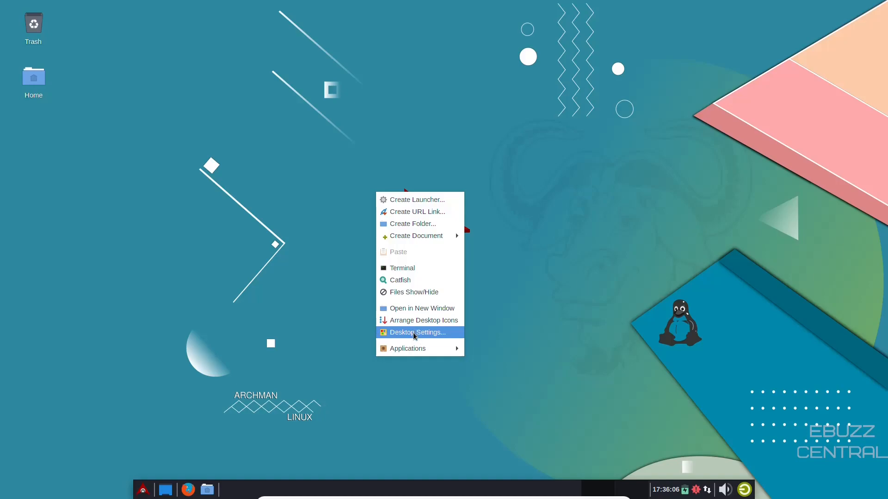
Apply the dark grey and red Archman wallpaper through Desktop Settings
{"action": "left_click", "coordinate": [417, 333]}
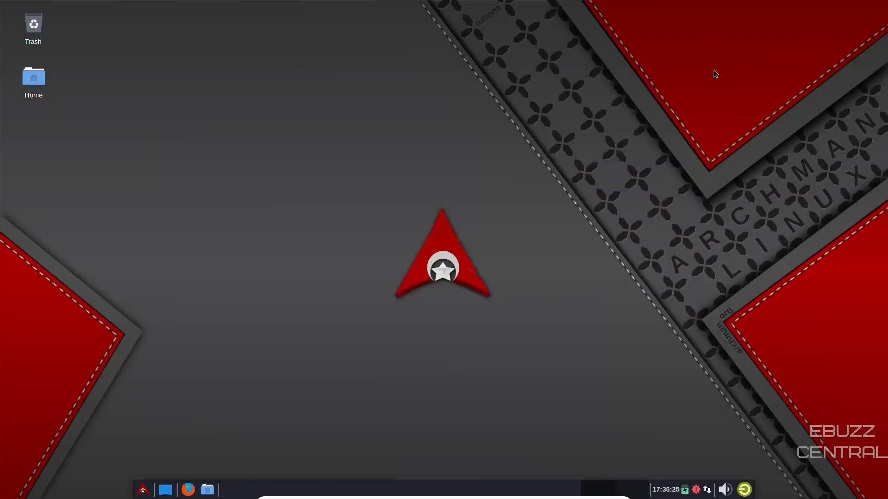
{"action": "mouse_move", "coordinate": [294, 489]}
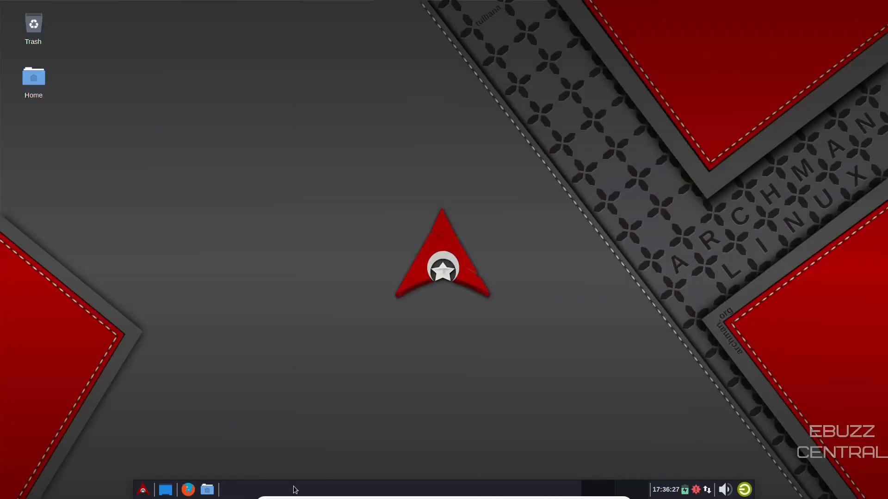
{"action": "mouse_move", "coordinate": [628, 302]}
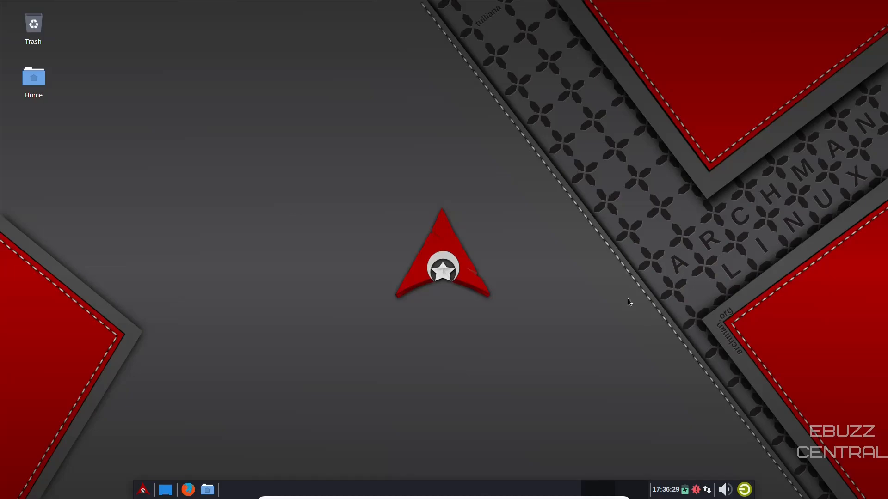
{"action": "mouse_move", "coordinate": [373, 278]}
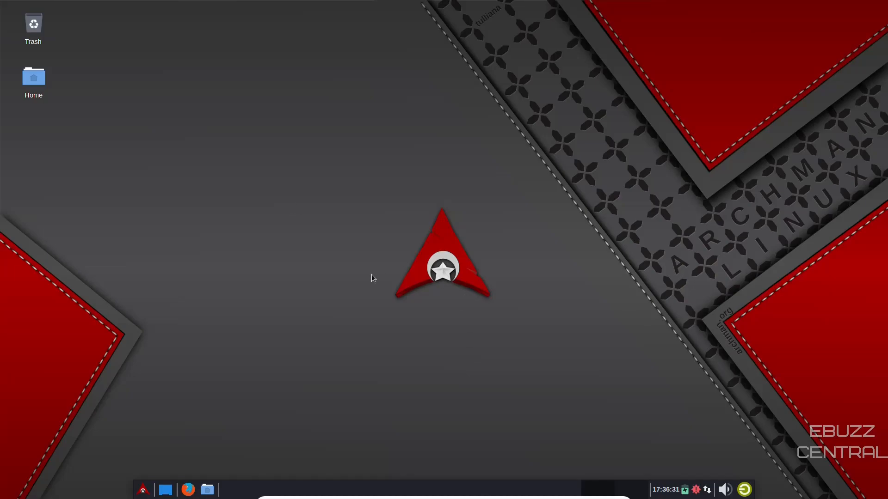
{"action": "mouse_move", "coordinate": [523, 438]}
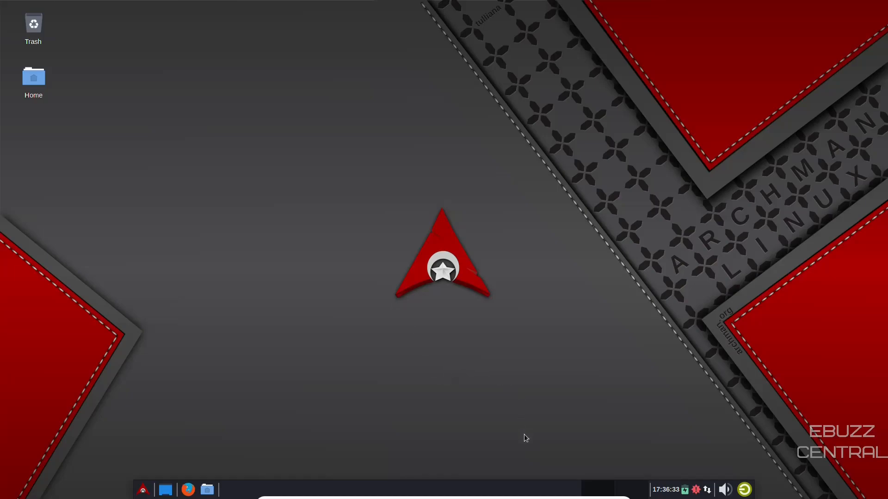
{"action": "mouse_move", "coordinate": [498, 414]}
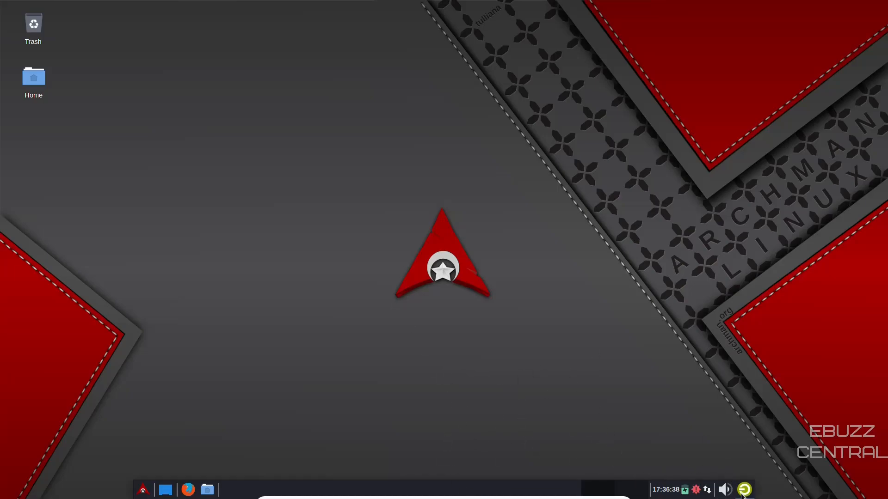
{"action": "mouse_move", "coordinate": [706, 495]}
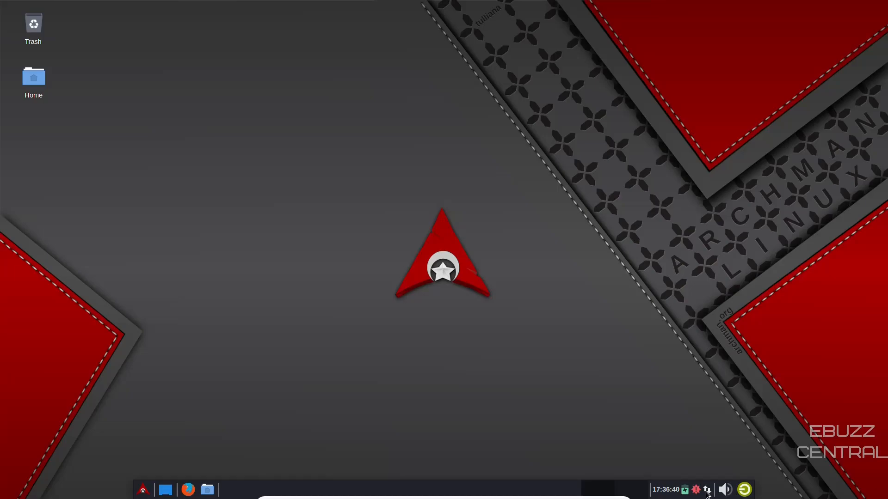
{"action": "mouse_move", "coordinate": [696, 489]}
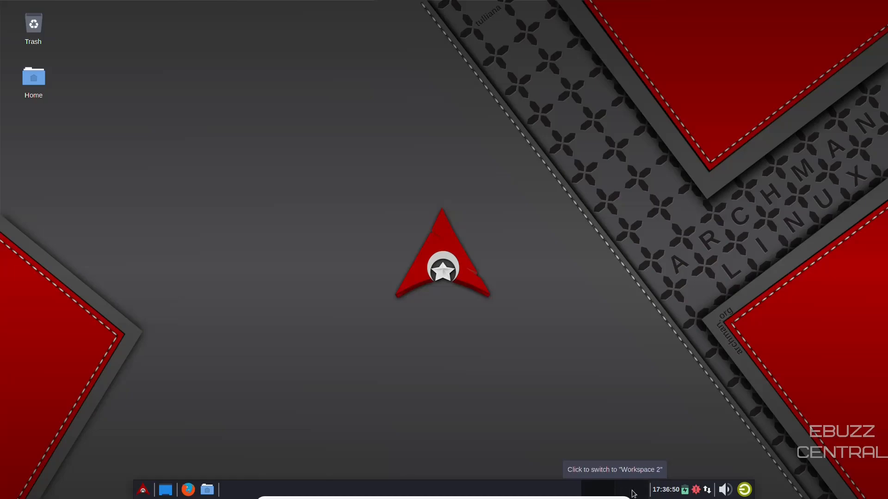
{"action": "mouse_move", "coordinate": [359, 486]}
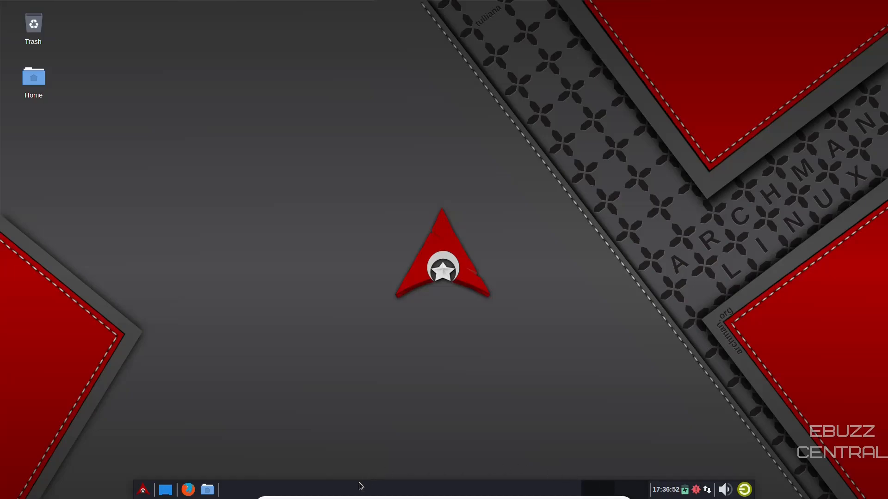
Switch the panel mode to Vertical, then Deskbar, back to Horizontal, and close Panel Preferences
{"action": "right_click", "coordinate": [360, 485]}
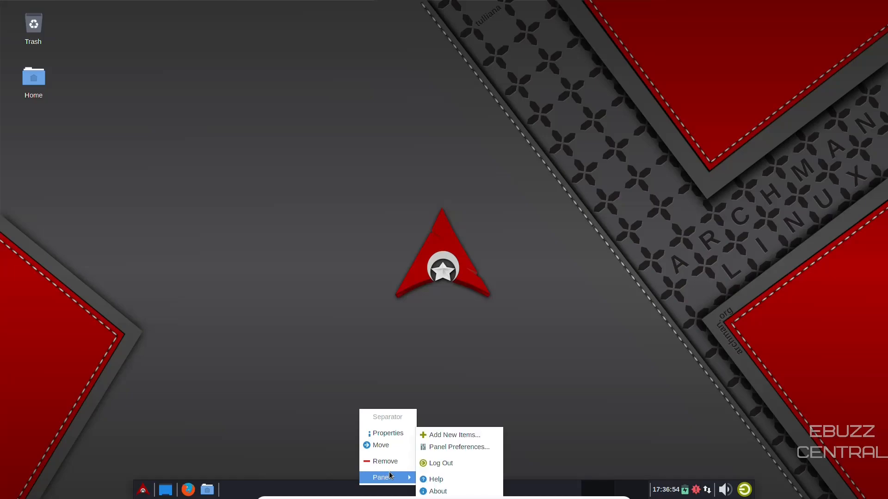
{"action": "left_click", "coordinate": [447, 450]}
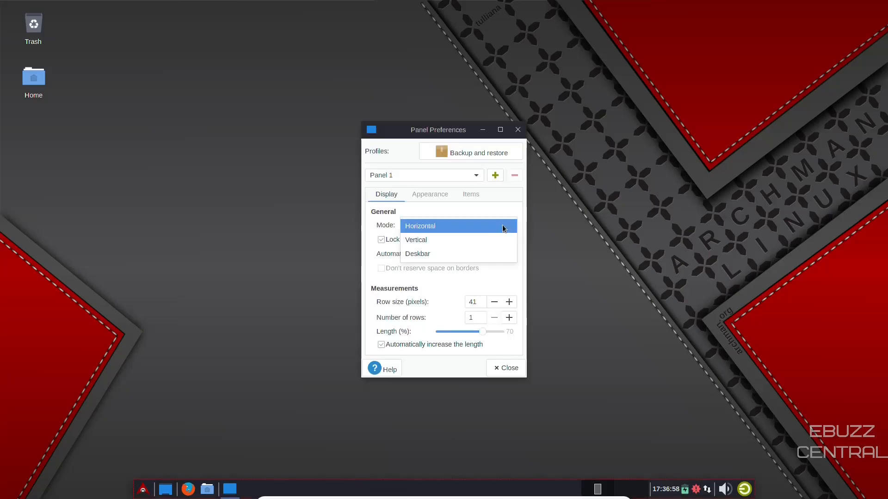
{"action": "left_click", "coordinate": [416, 240]}
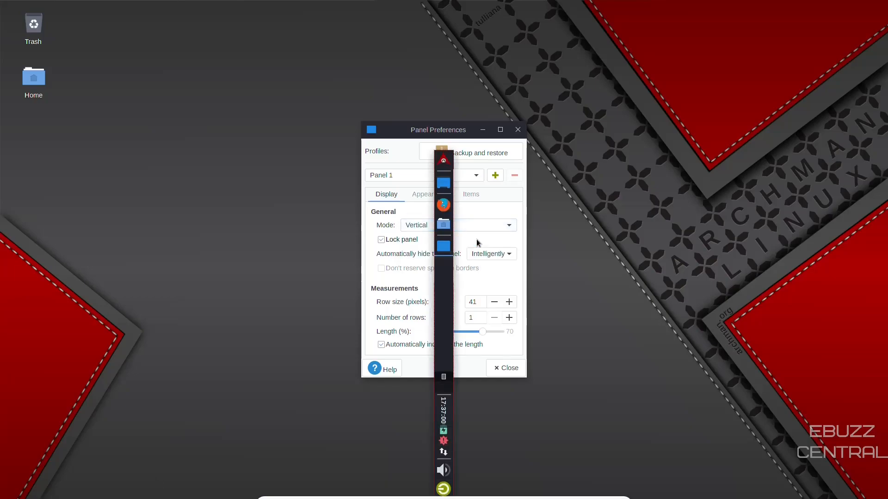
{"action": "left_click", "coordinate": [508, 225]}
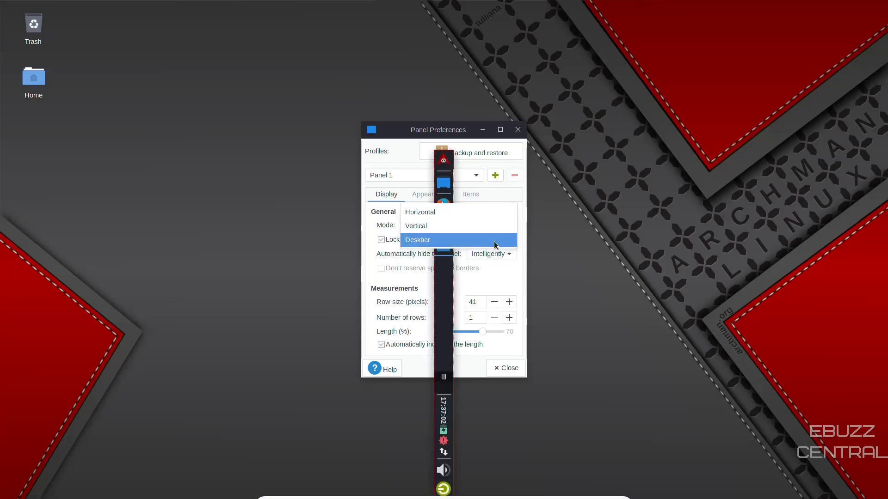
{"action": "left_click", "coordinate": [417, 239]}
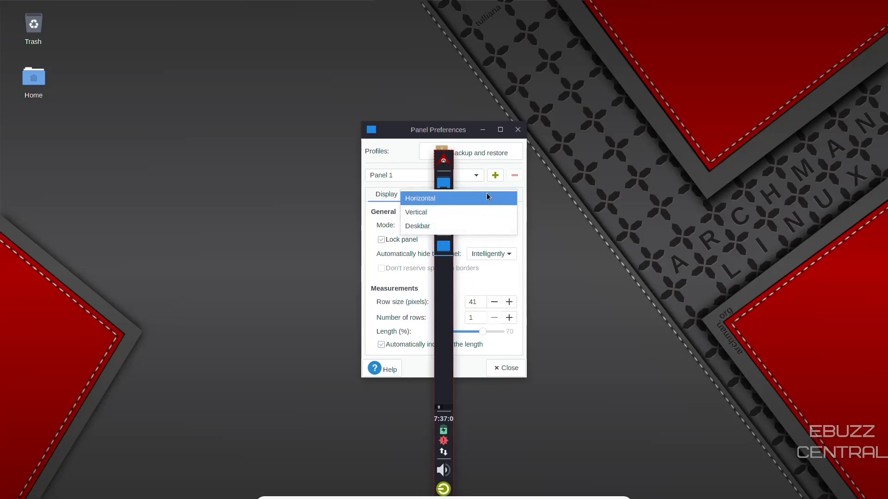
{"action": "left_click", "coordinate": [420, 197]}
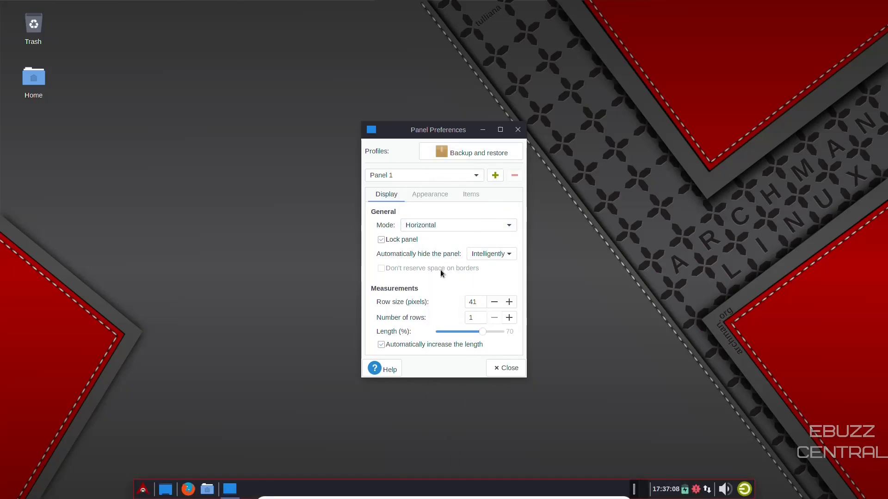
{"action": "mouse_move", "coordinate": [484, 270]}
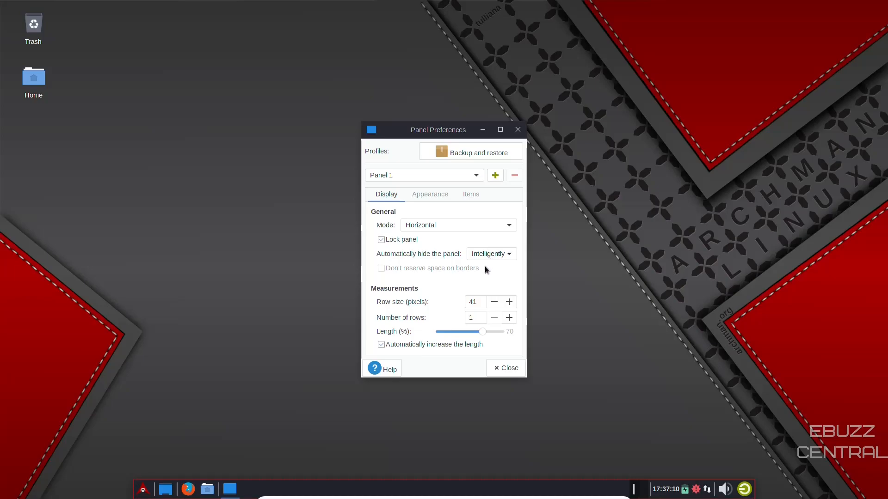
{"action": "mouse_move", "coordinate": [468, 186]}
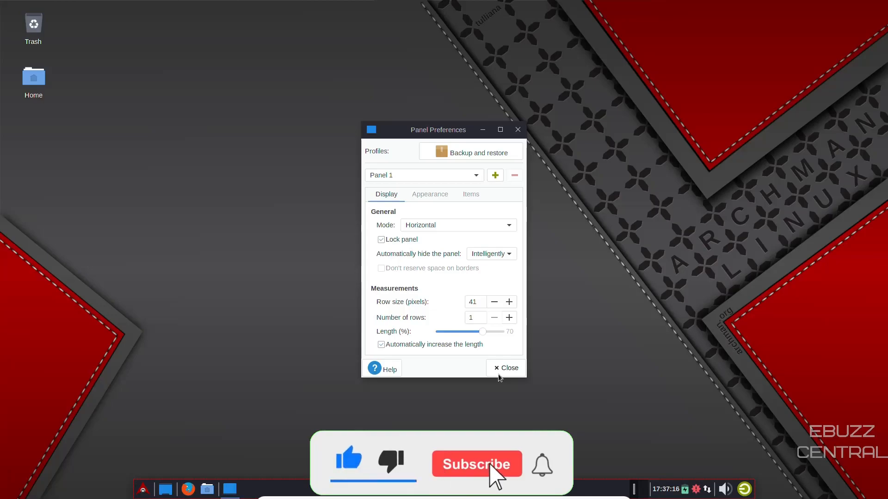
{"action": "left_click", "coordinate": [504, 368]}
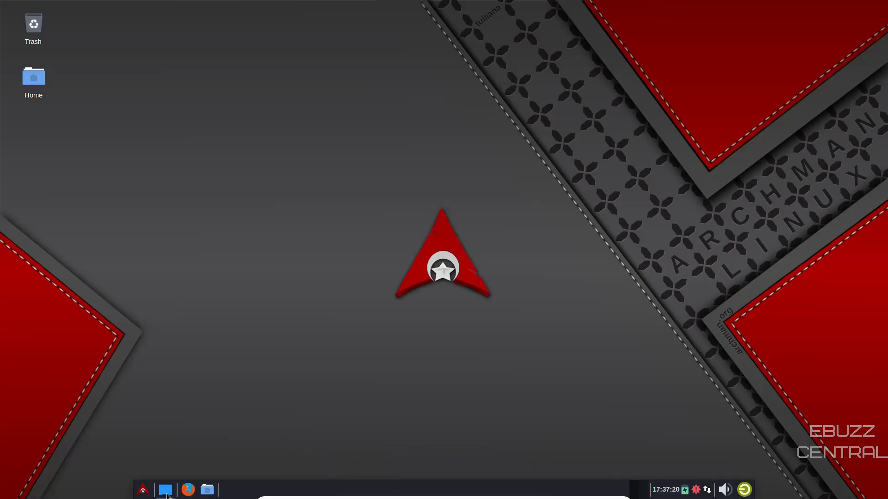
{"action": "mouse_move", "coordinate": [188, 490]}
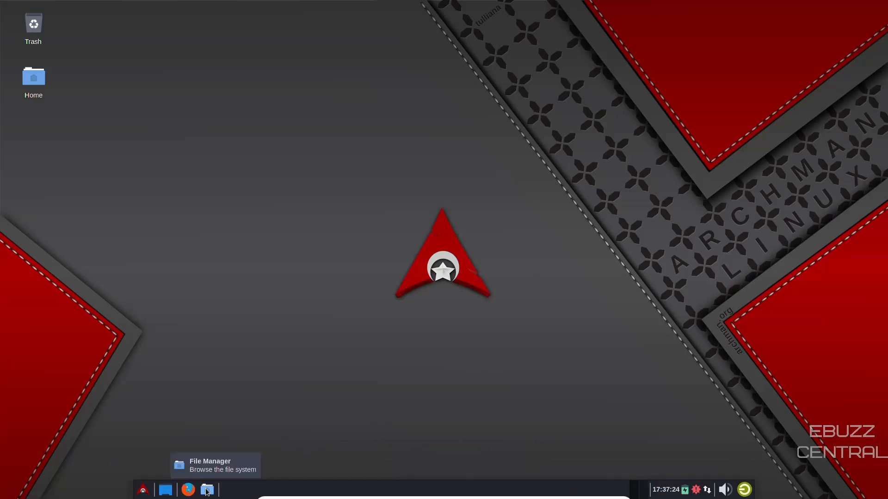
{"action": "left_click", "coordinate": [207, 490]}
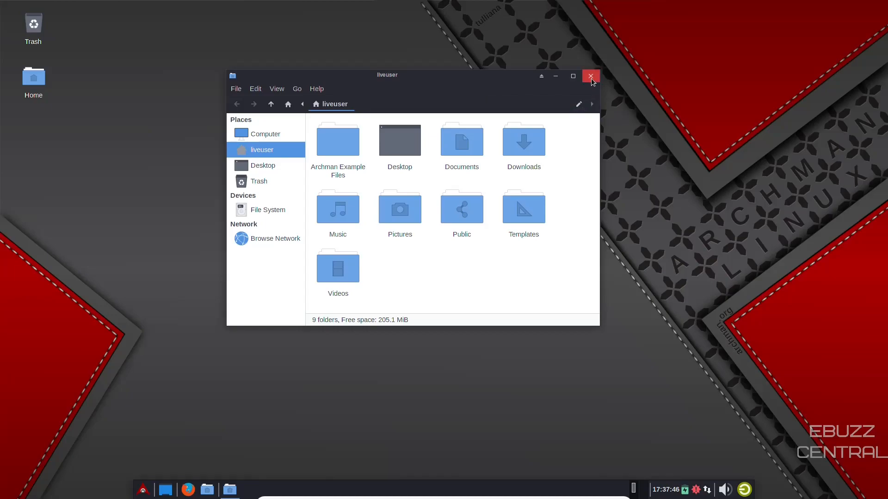
{"action": "left_click", "coordinate": [590, 76]}
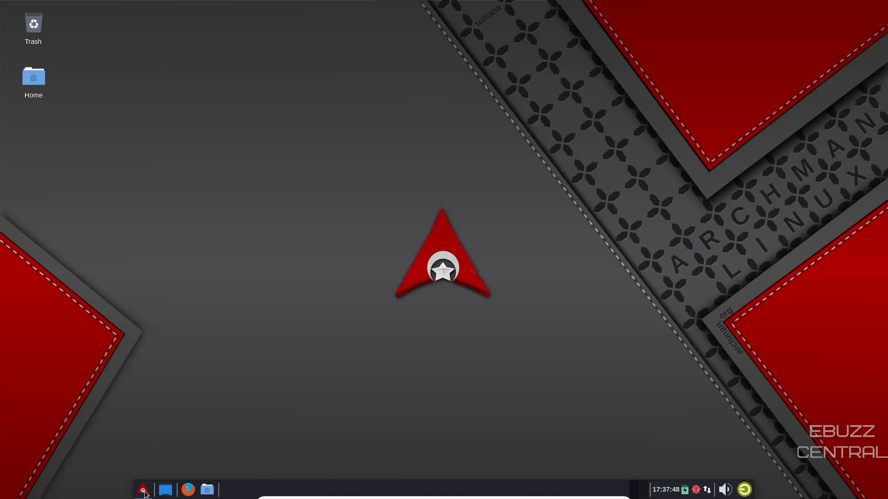
Launch Settings Manager from the Whisker menu and drag its window to the screen centre
{"action": "left_click", "coordinate": [144, 490]}
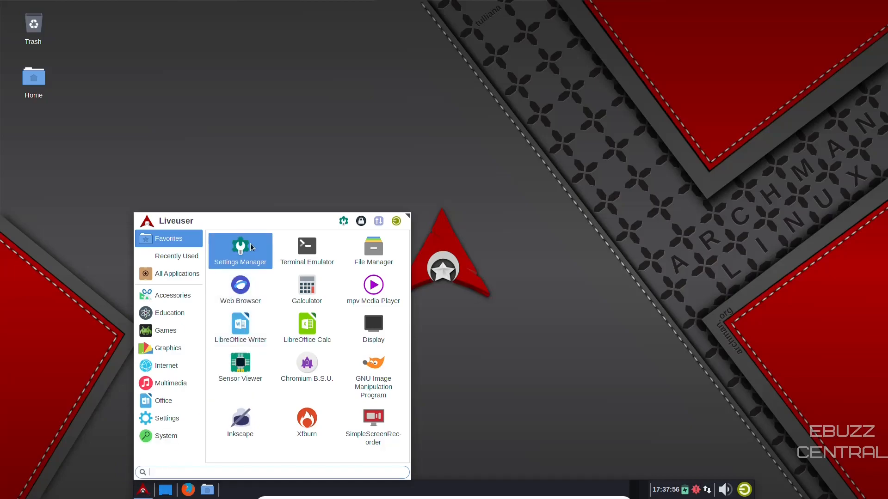
{"action": "left_click", "coordinate": [239, 250]}
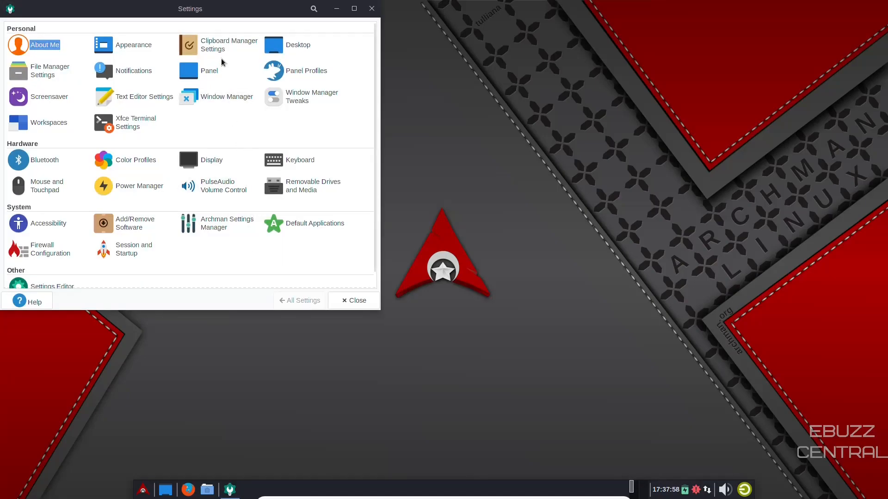
{"action": "left_click_drag", "start_coordinate": [190, 9], "coordinate": [398, 75]}
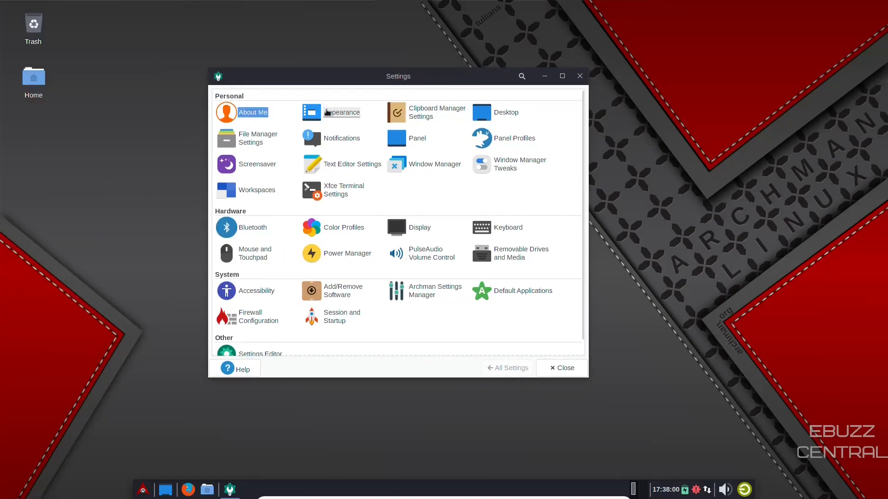
Preview the X-Arc-Darker style, return to Qogir-win, and apply the Papirus icon theme
{"action": "left_click", "coordinate": [341, 112]}
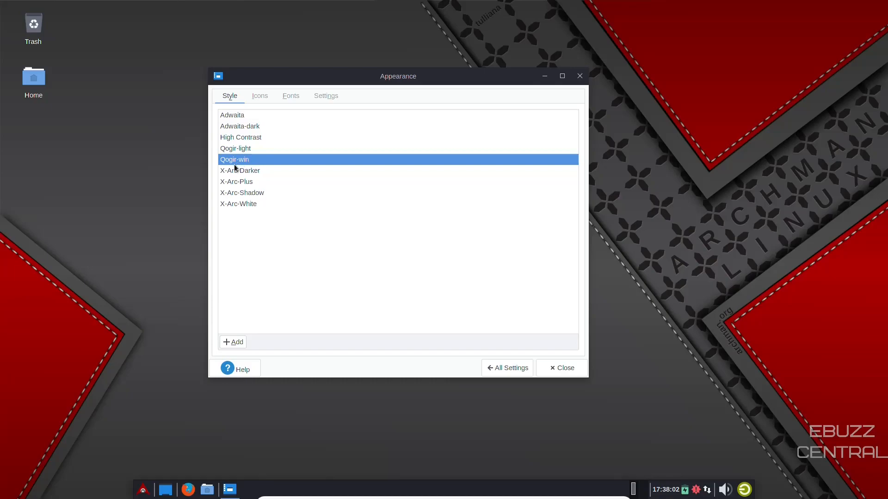
{"action": "mouse_move", "coordinate": [267, 126]}
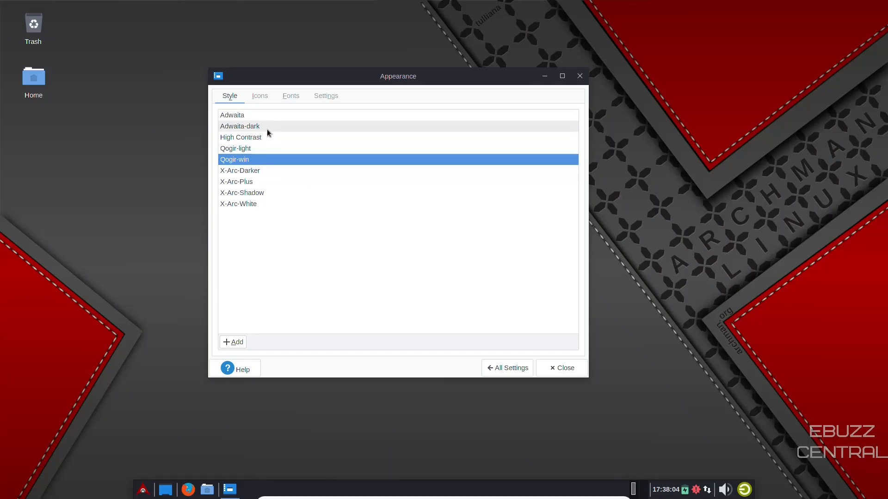
{"action": "left_click", "coordinate": [240, 171]}
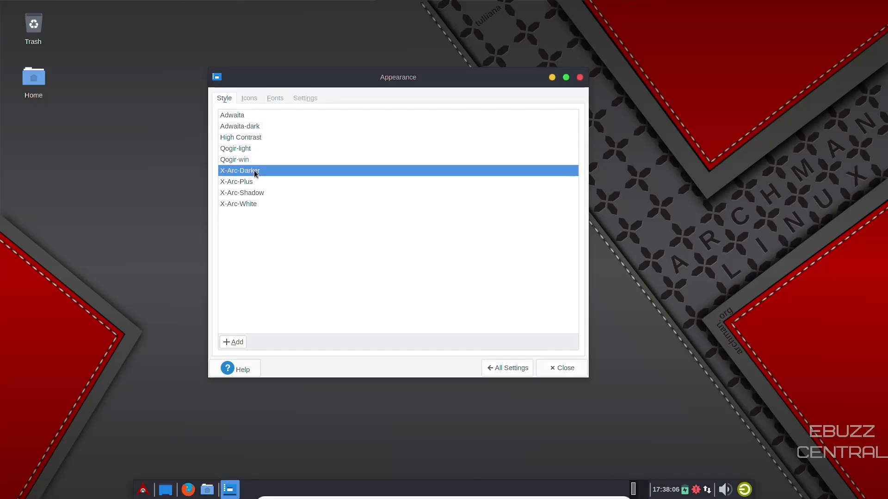
{"action": "mouse_move", "coordinate": [231, 164]}
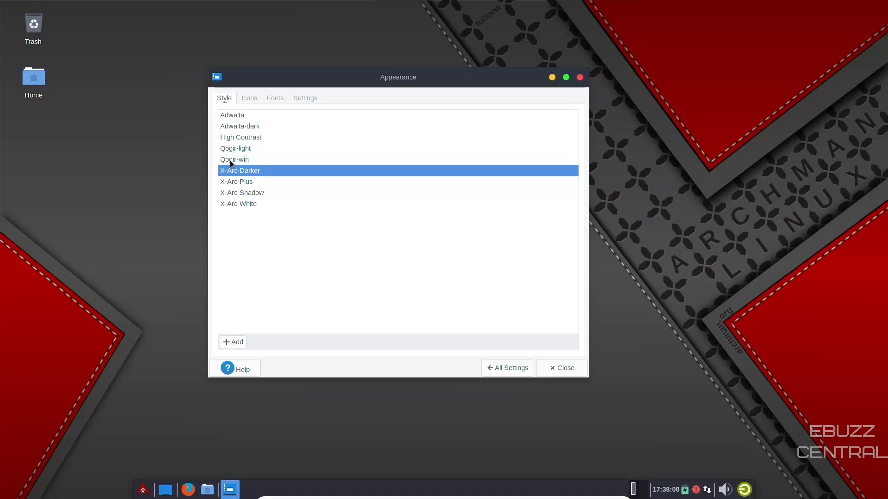
{"action": "left_click", "coordinate": [260, 95]}
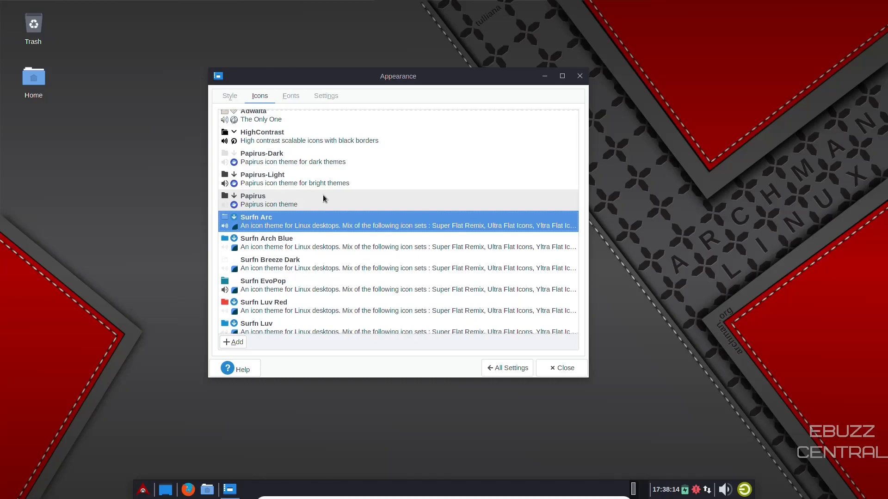
{"action": "mouse_move", "coordinate": [297, 208]}
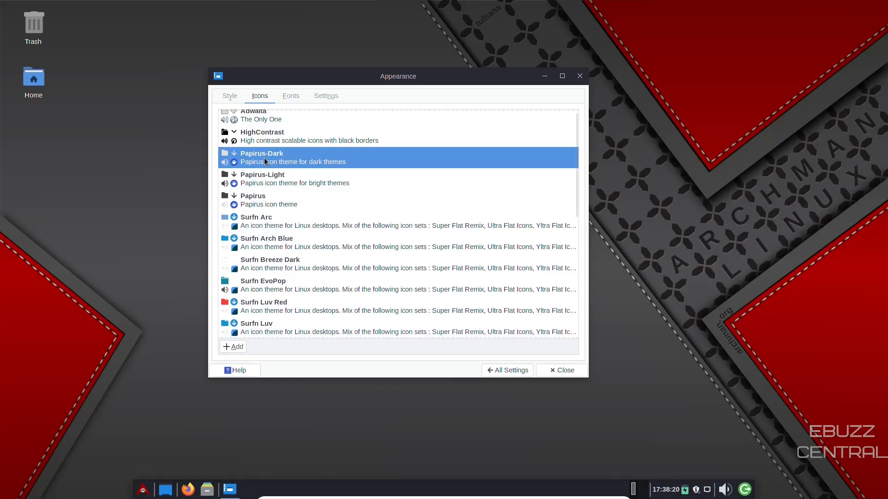
{"action": "left_click", "coordinate": [267, 200]}
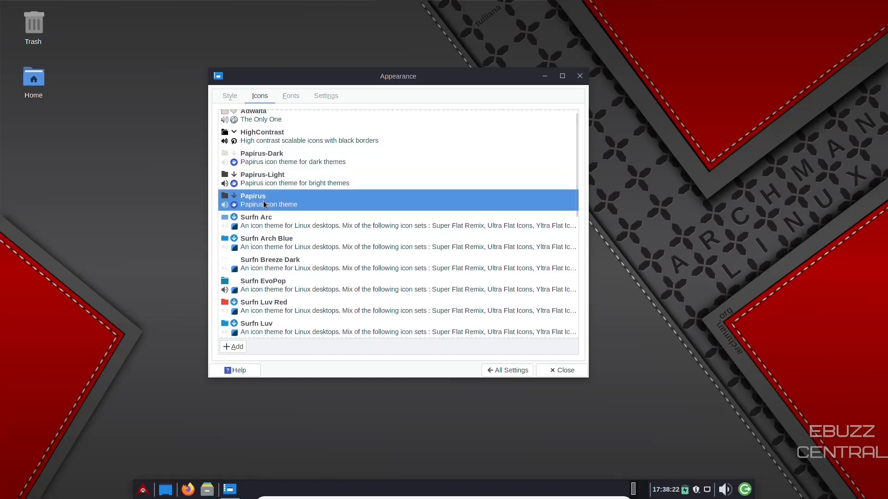
Set the default font to Liberation Sans Italic 11 and view the Settings tab
{"action": "left_click", "coordinate": [290, 95]}
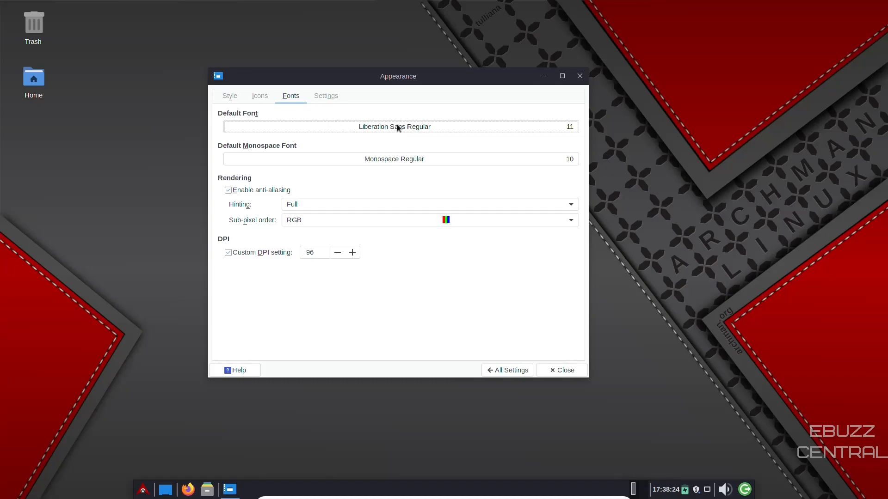
{"action": "mouse_move", "coordinate": [399, 126]}
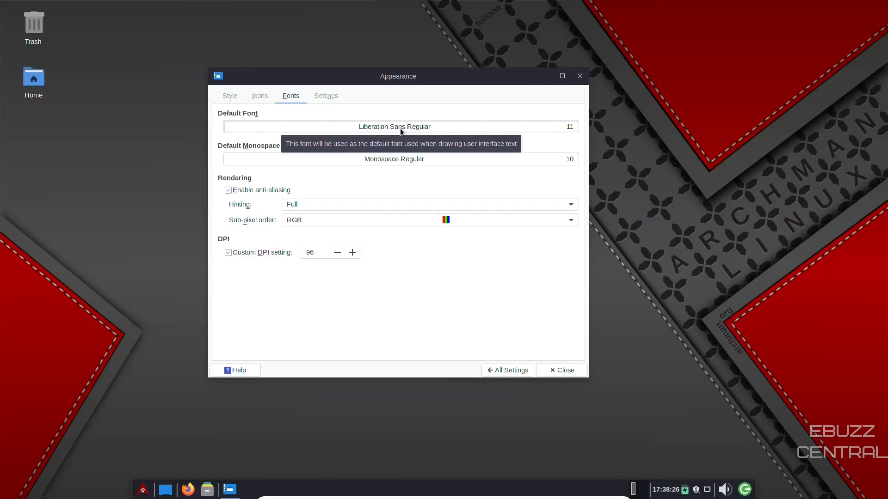
{"action": "left_click", "coordinate": [393, 126]}
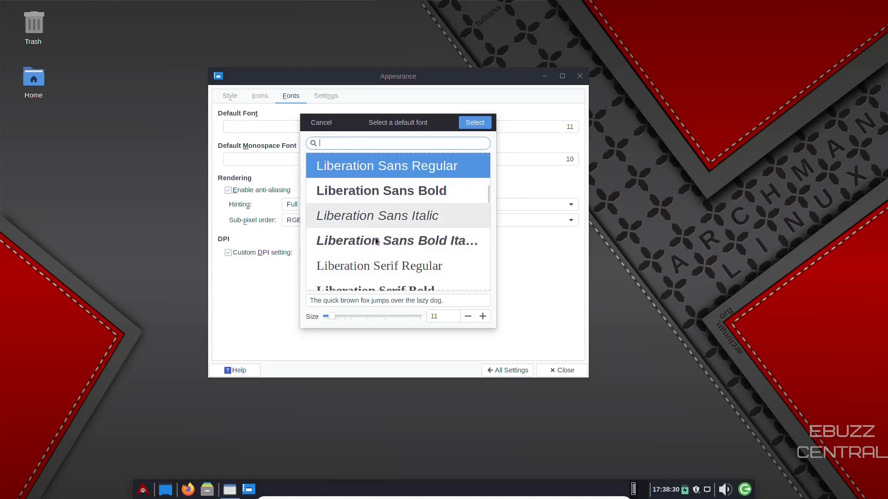
{"action": "mouse_move", "coordinate": [361, 219]}
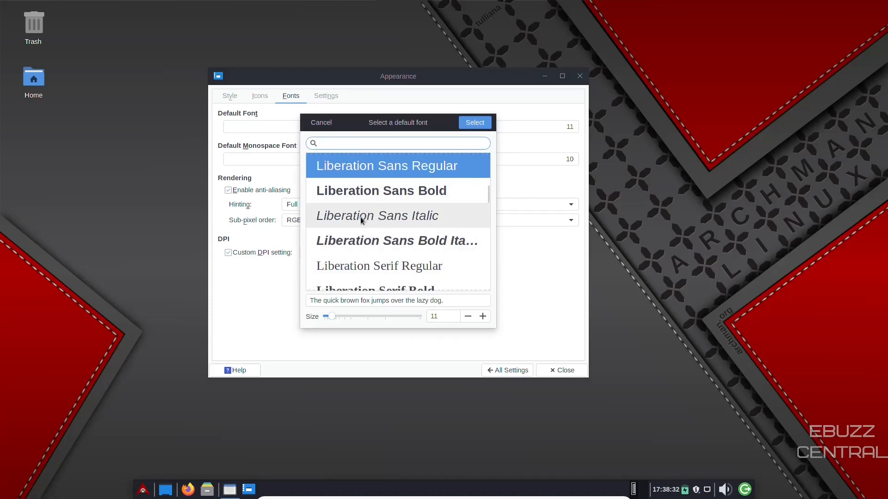
{"action": "left_click", "coordinate": [376, 215]}
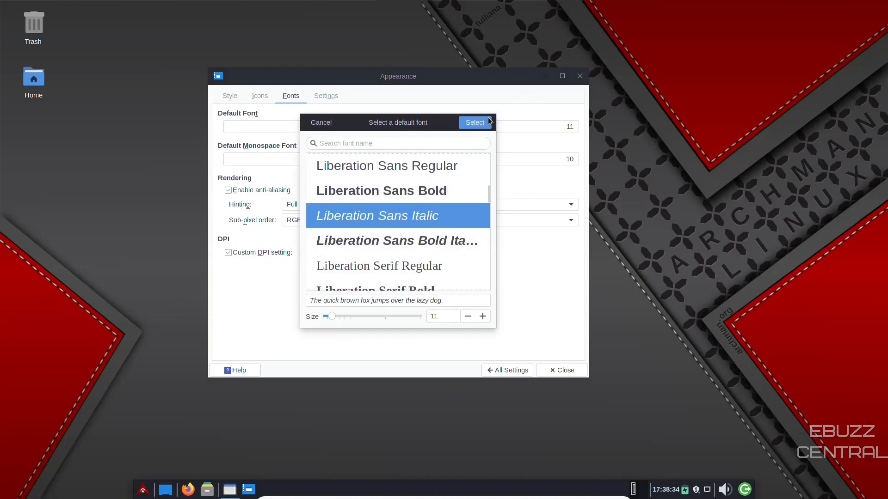
{"action": "left_click", "coordinate": [474, 122]}
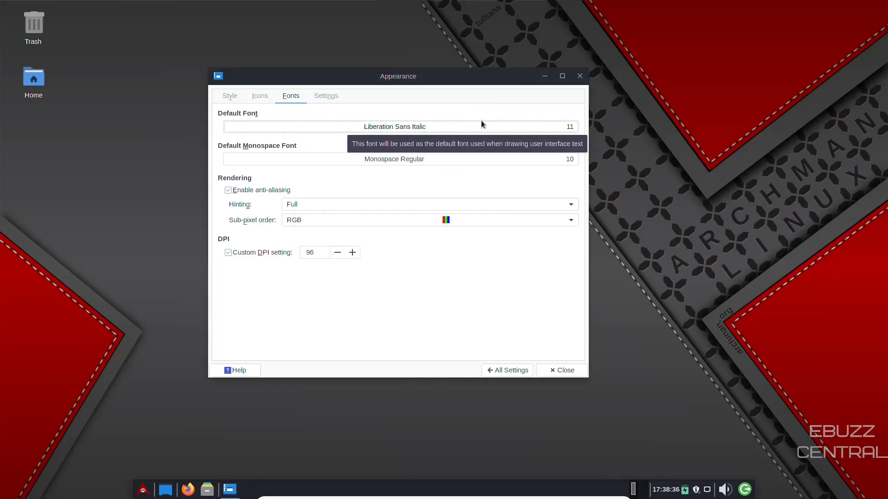
{"action": "mouse_move", "coordinate": [487, 125]}
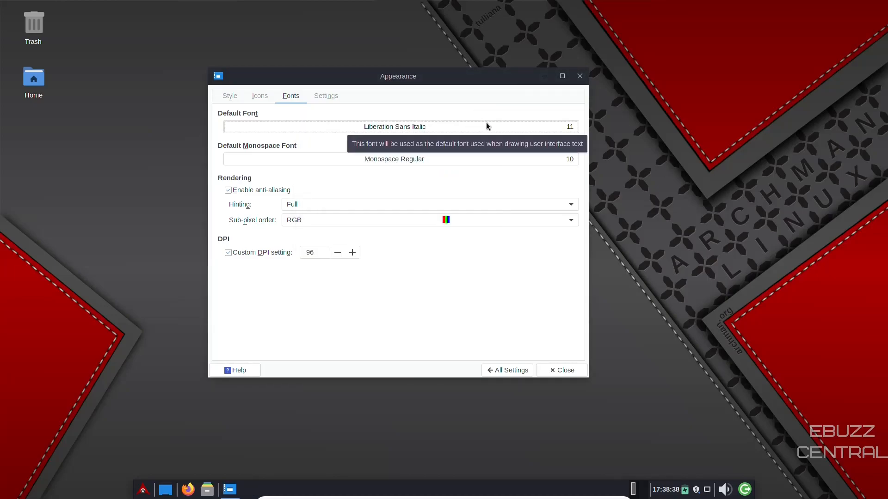
{"action": "mouse_move", "coordinate": [357, 118]}
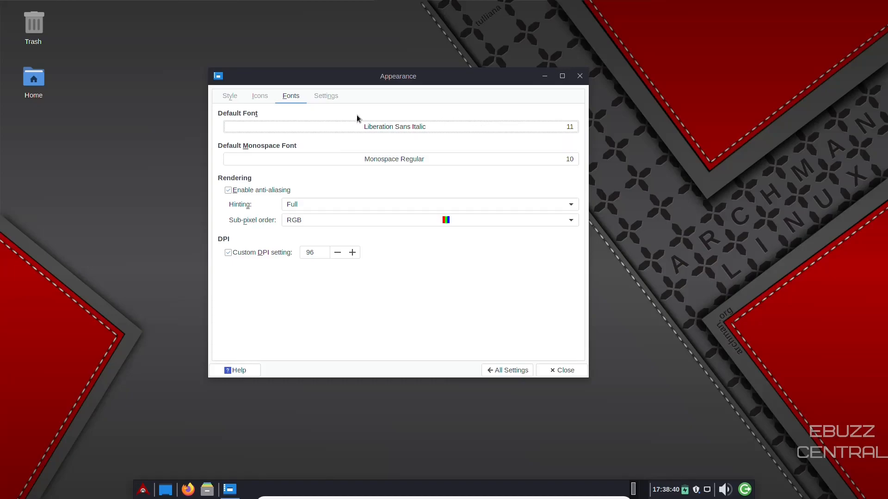
{"action": "left_click", "coordinate": [325, 95]}
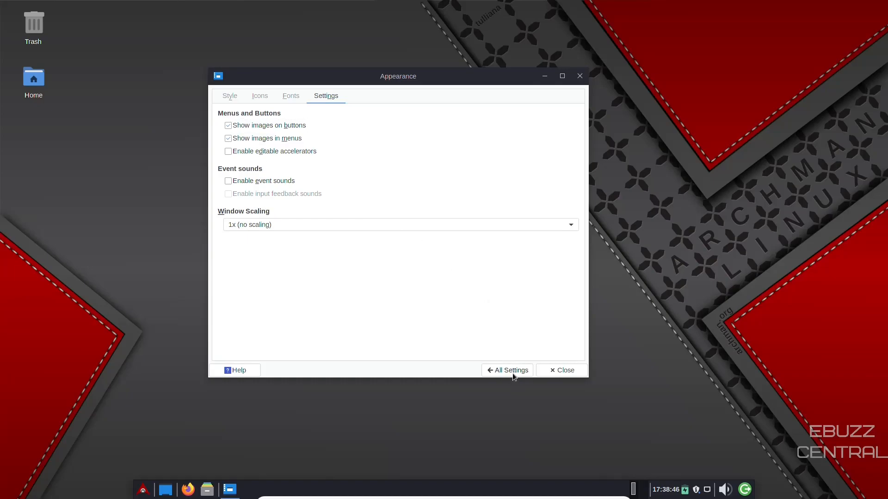
Turn off xfce4-settings-helper notifications in Notifications settings, then view the empty Log tab
{"action": "left_click", "coordinate": [507, 370]}
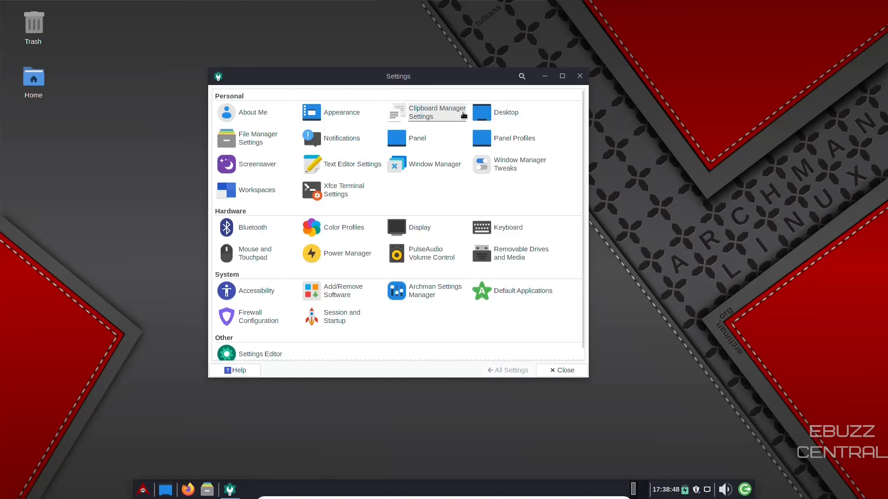
{"action": "mouse_move", "coordinate": [416, 138]}
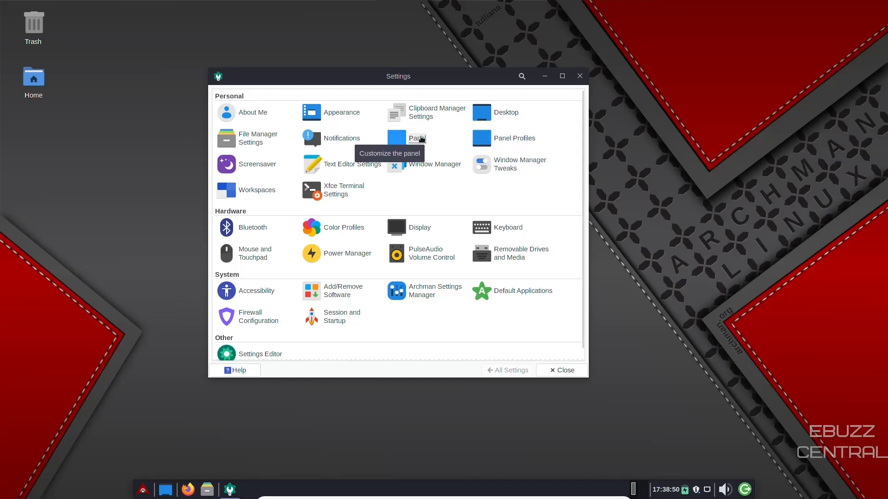
{"action": "left_click", "coordinate": [341, 139]}
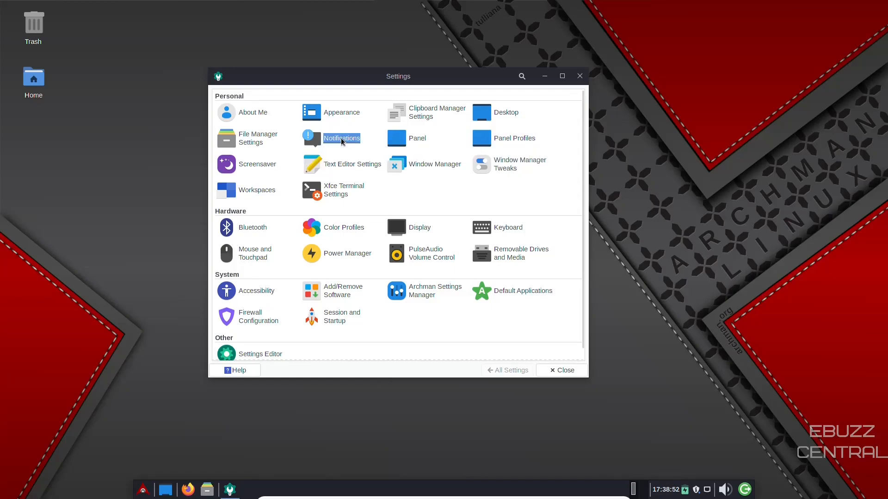
{"action": "left_click", "coordinate": [341, 138]}
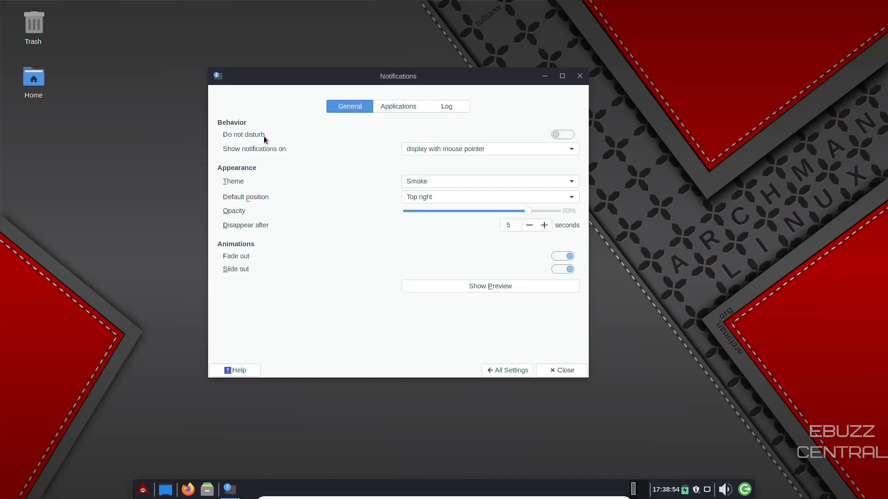
{"action": "mouse_move", "coordinate": [341, 133]}
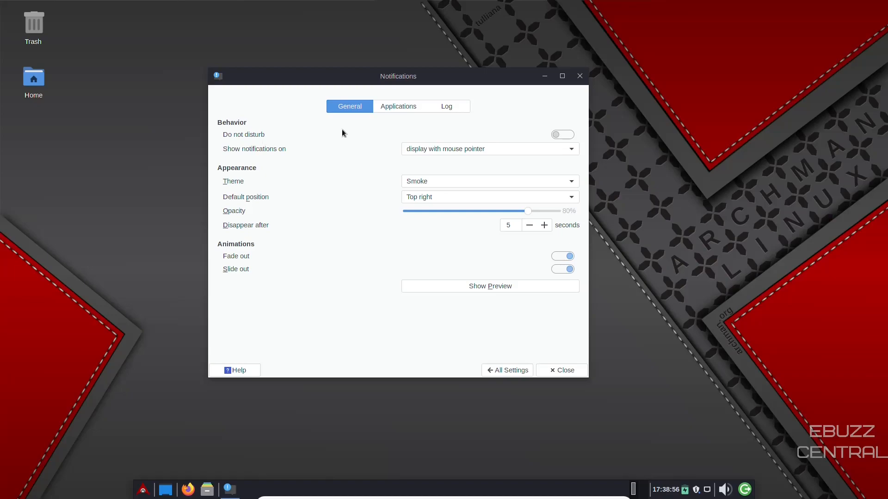
{"action": "left_click", "coordinate": [398, 106]}
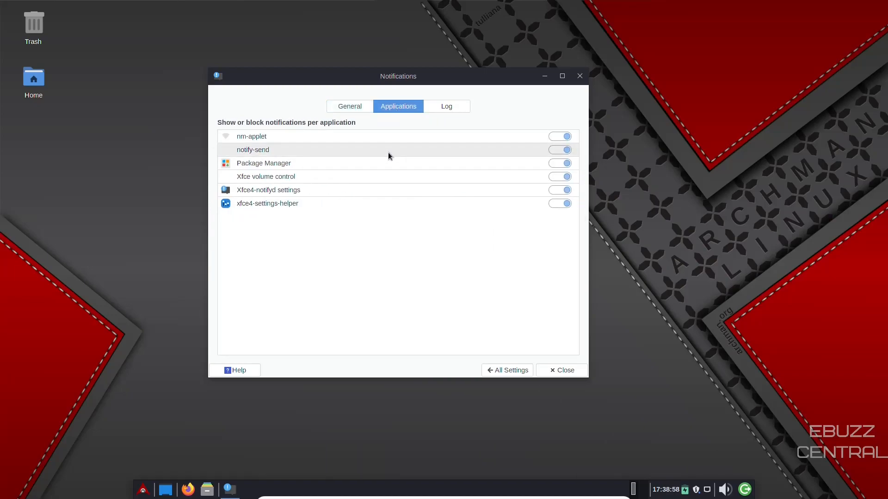
{"action": "mouse_move", "coordinate": [412, 153]}
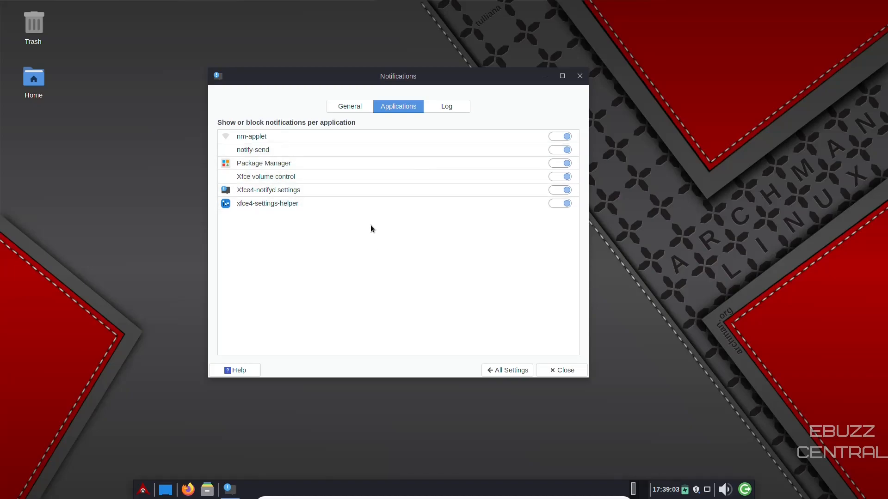
{"action": "mouse_move", "coordinate": [262, 220]}
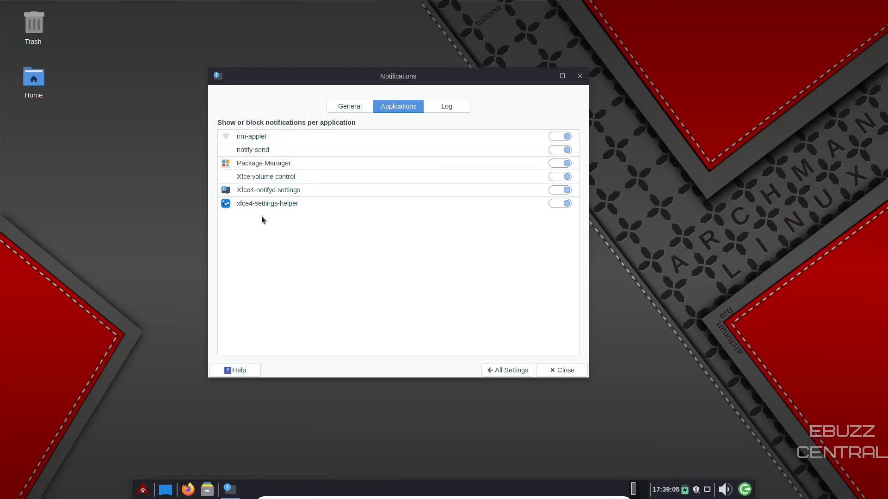
{"action": "left_click", "coordinate": [560, 203]}
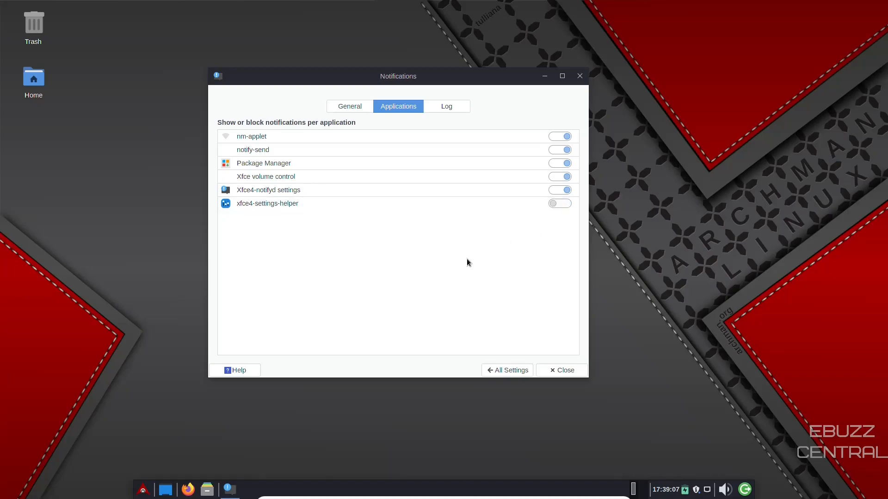
{"action": "mouse_move", "coordinate": [560, 215]}
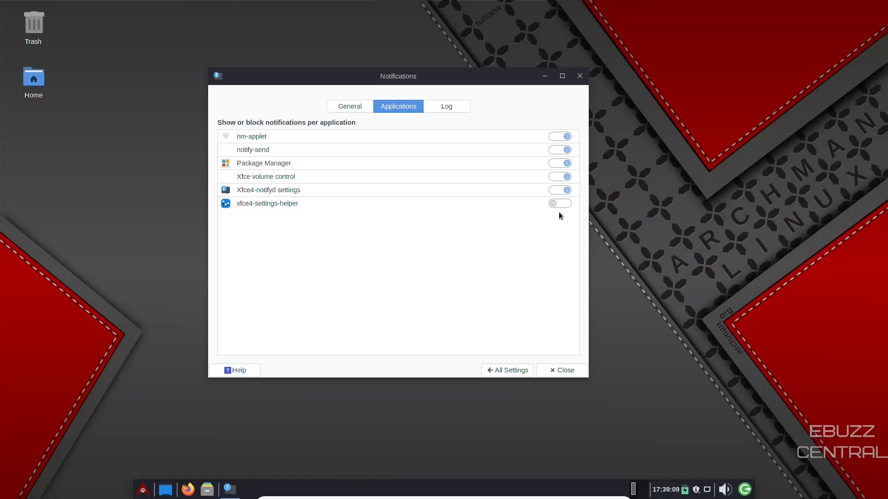
{"action": "left_click", "coordinate": [446, 106]}
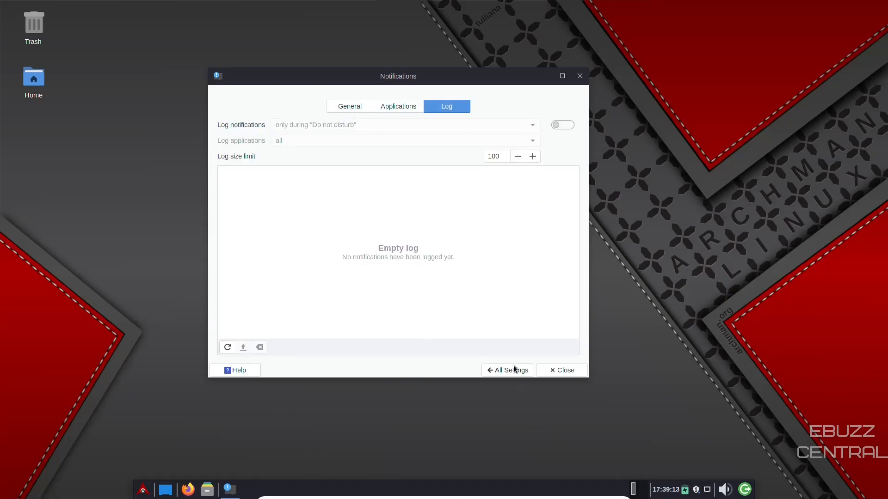
Browse the Window Manager Tweaks tabs and nudge the smart-placement size slider larger
{"action": "left_click", "coordinate": [507, 370]}
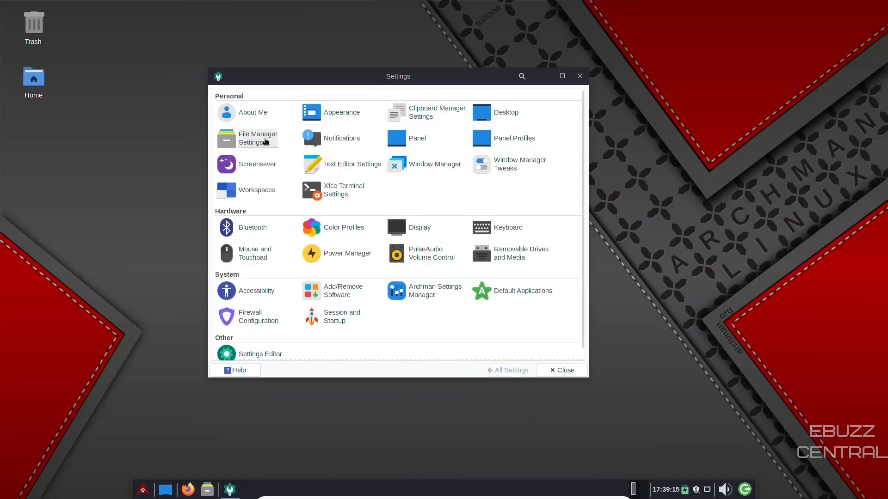
{"action": "mouse_move", "coordinate": [340, 164]}
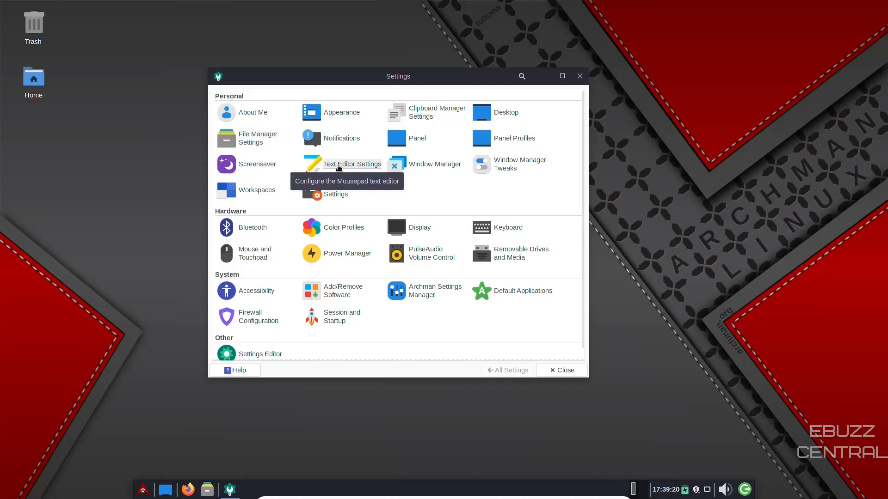
{"action": "mouse_move", "coordinate": [520, 169]}
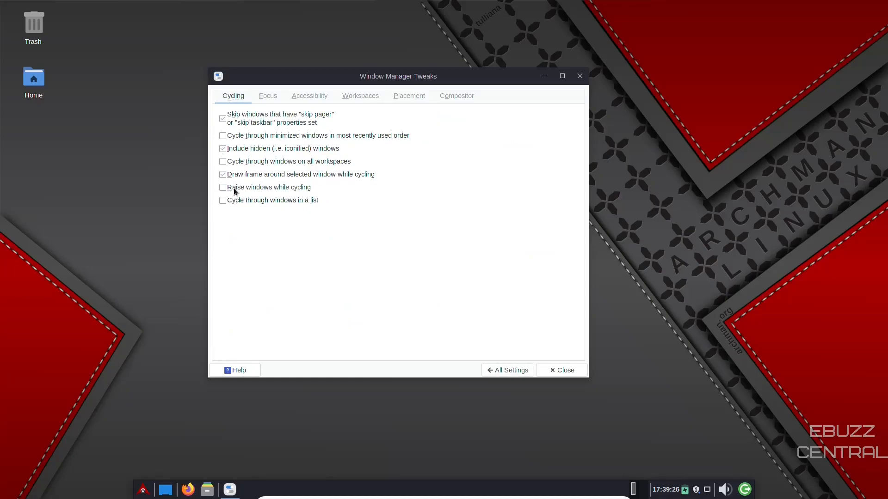
{"action": "left_click", "coordinate": [267, 96]}
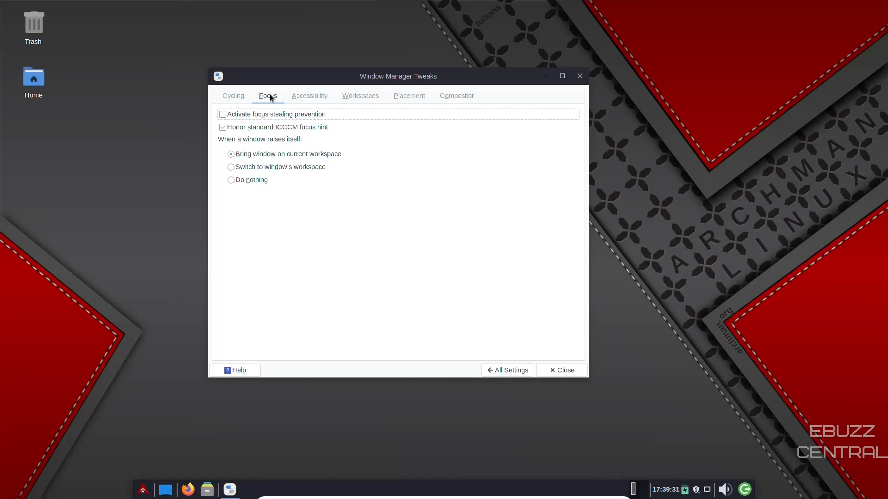
{"action": "left_click", "coordinate": [309, 96]}
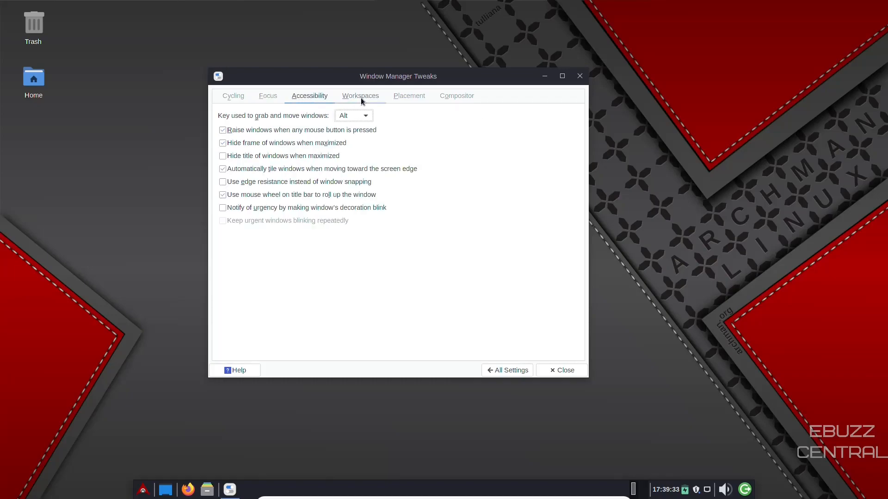
{"action": "left_click", "coordinate": [408, 95]}
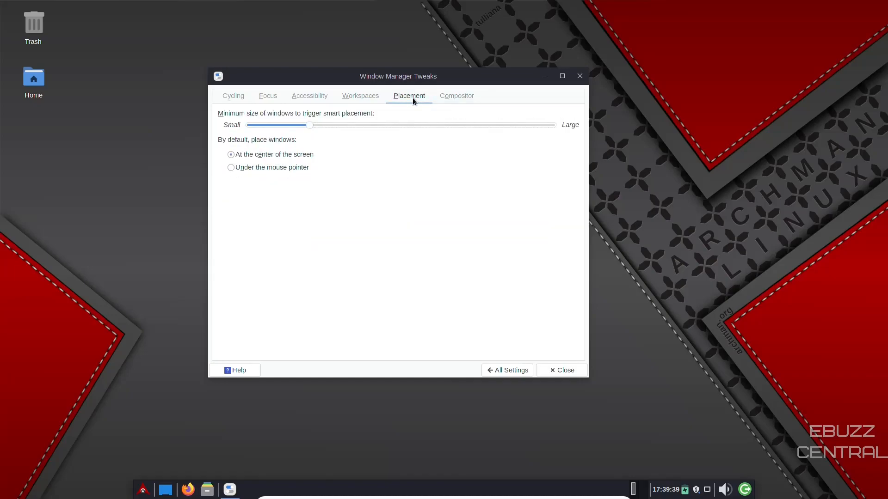
{"action": "left_click_drag", "start_coordinate": [309, 126], "coordinate": [385, 126]}
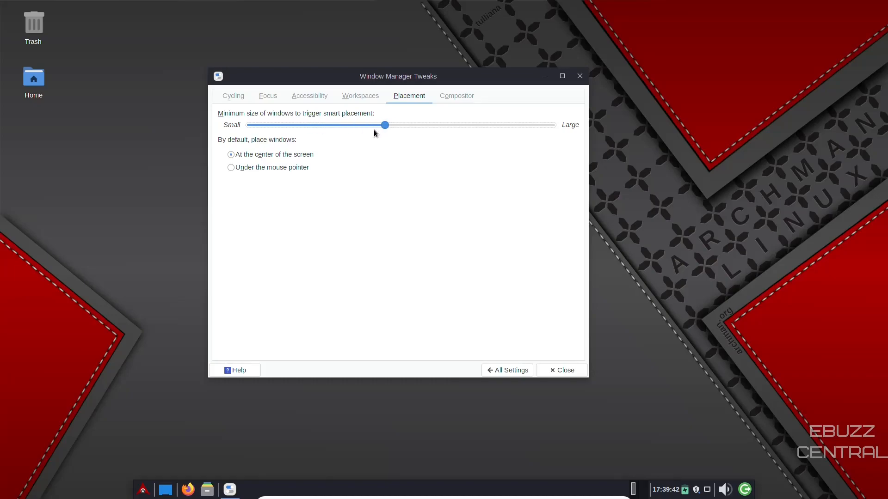
{"action": "left_click_drag", "start_coordinate": [385, 125], "coordinate": [322, 124]}
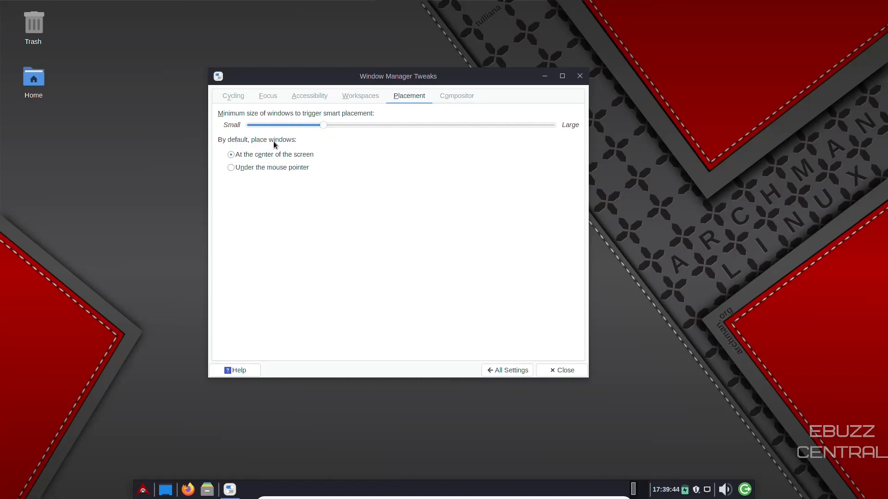
{"action": "mouse_move", "coordinate": [167, 164]}
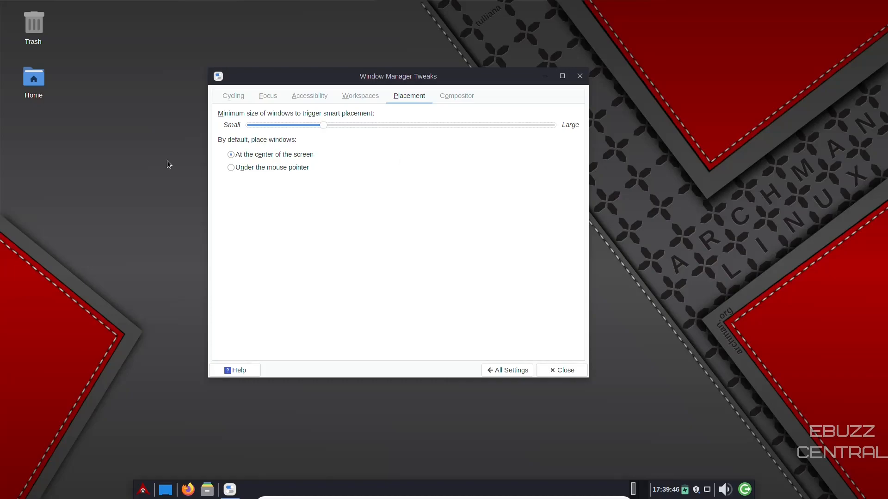
{"action": "mouse_move", "coordinate": [743, 265]}
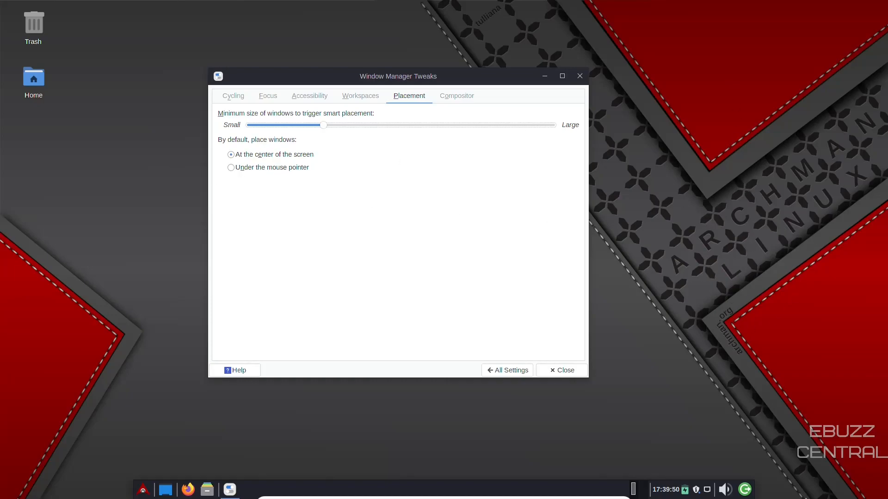
{"action": "mouse_move", "coordinate": [487, 109]}
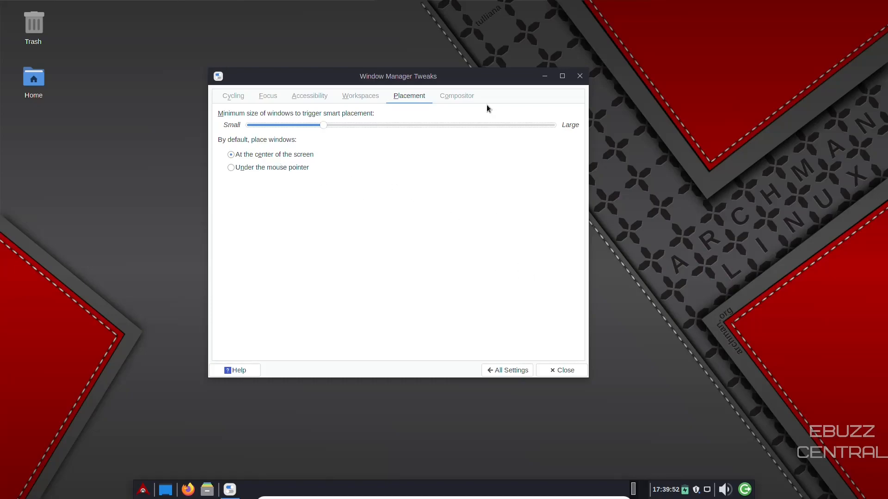
{"action": "left_click", "coordinate": [457, 96]}
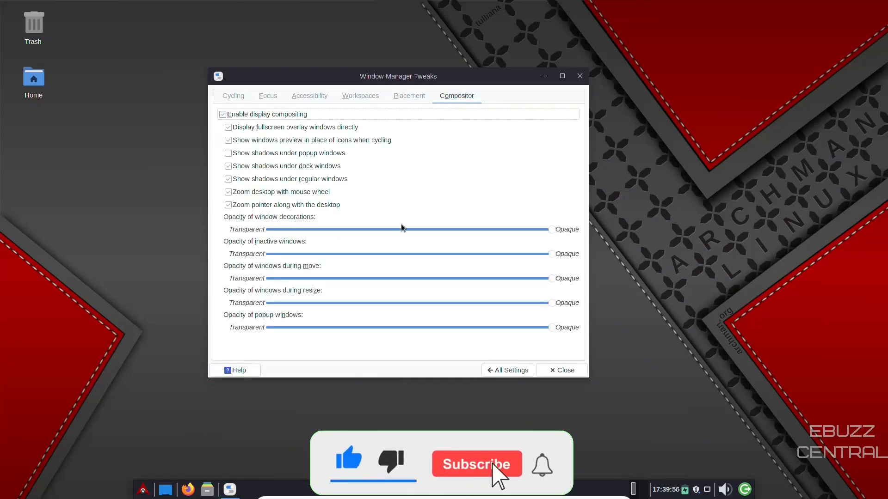
{"action": "left_click", "coordinate": [476, 464]}
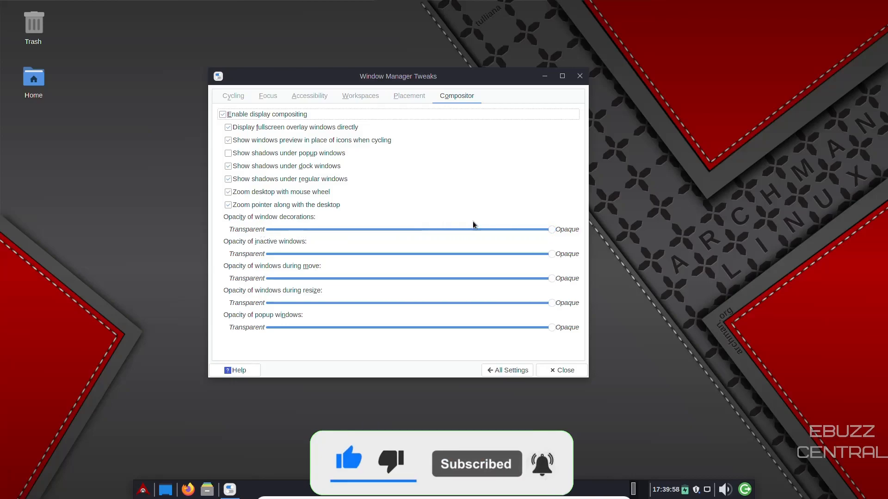
{"action": "left_click_drag", "start_coordinate": [550, 230], "coordinate": [378, 229]}
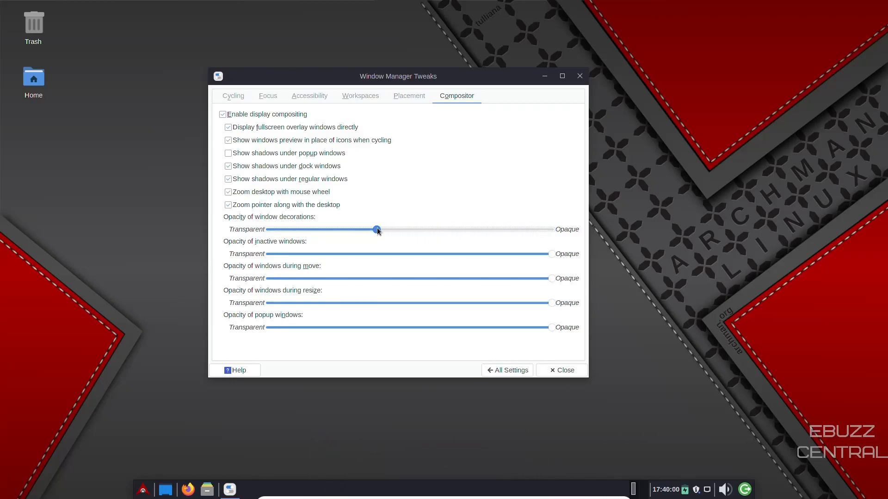
{"action": "left_click_drag", "start_coordinate": [378, 229], "coordinate": [260, 229]}
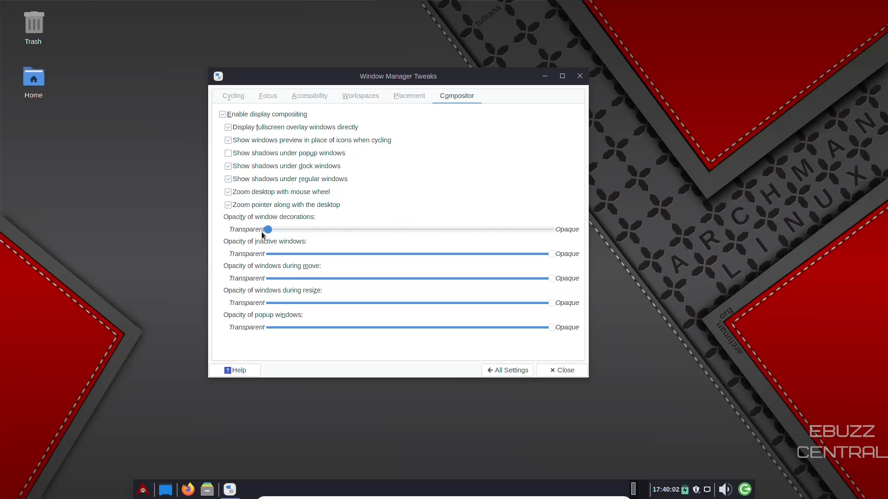
{"action": "left_click_drag", "start_coordinate": [261, 230], "coordinate": [549, 230]}
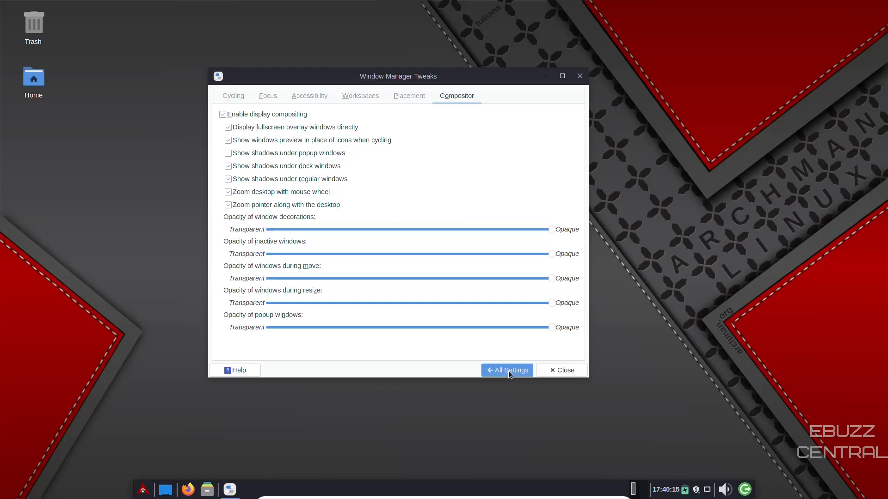
Return to All Settings, open Archman Settings Manager and scroll through it
{"action": "left_click", "coordinate": [506, 370]}
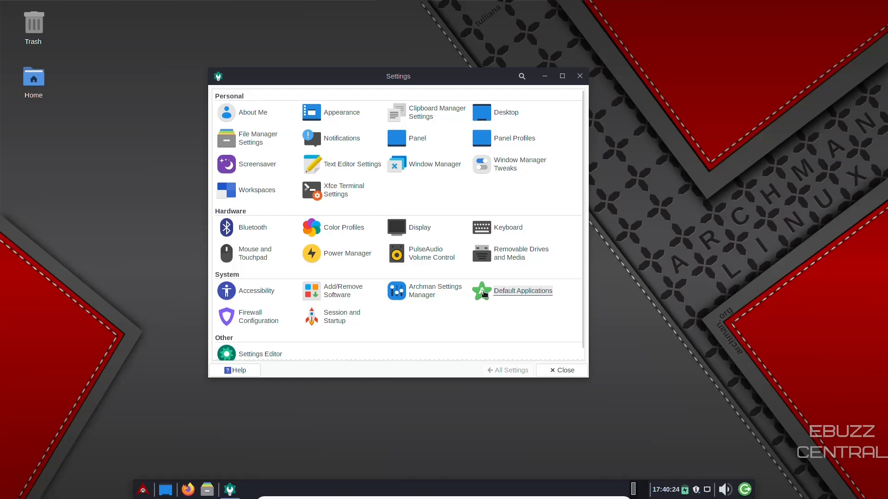
{"action": "left_click", "coordinate": [435, 291]}
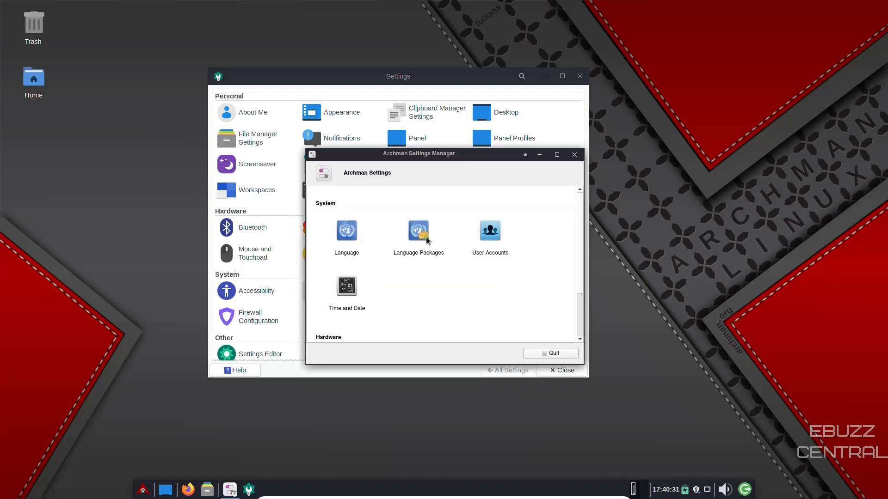
{"action": "scroll", "scroll_direction": "down", "scroll_amount": 3}
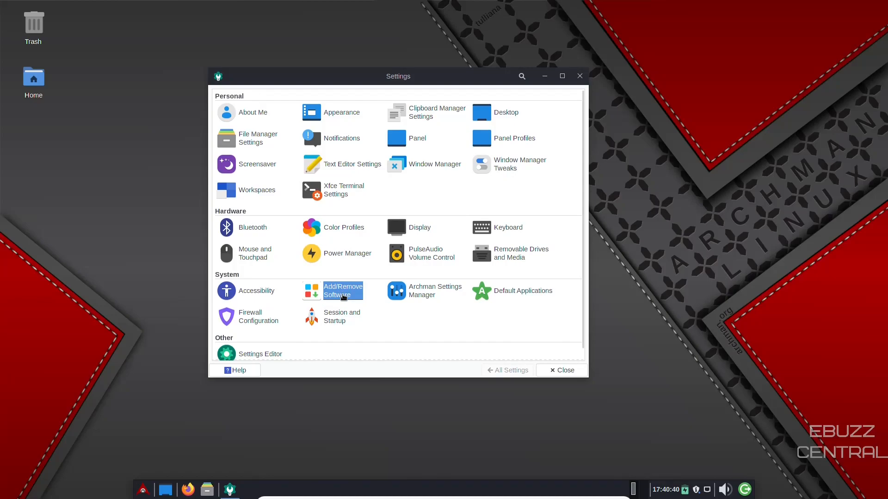
Launch Add/Remove Software (Pamac) on its Browse page listing Firefox, GIMP, Inkscape and LibreOffice
{"action": "left_click", "coordinate": [343, 290]}
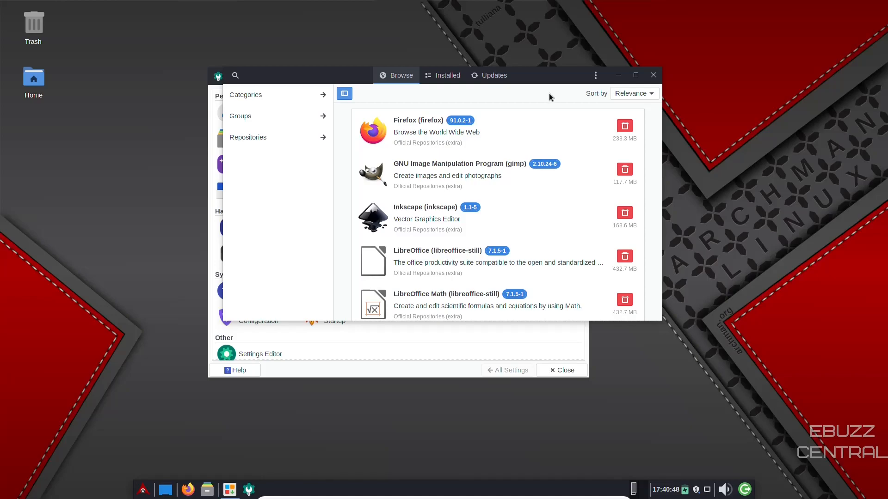
{"action": "mouse_move", "coordinate": [396, 123]}
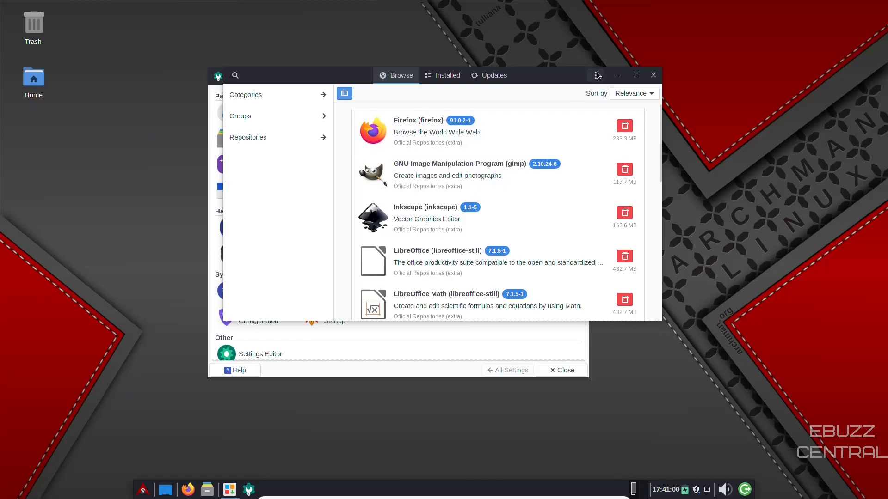
{"action": "left_click", "coordinate": [595, 75]}
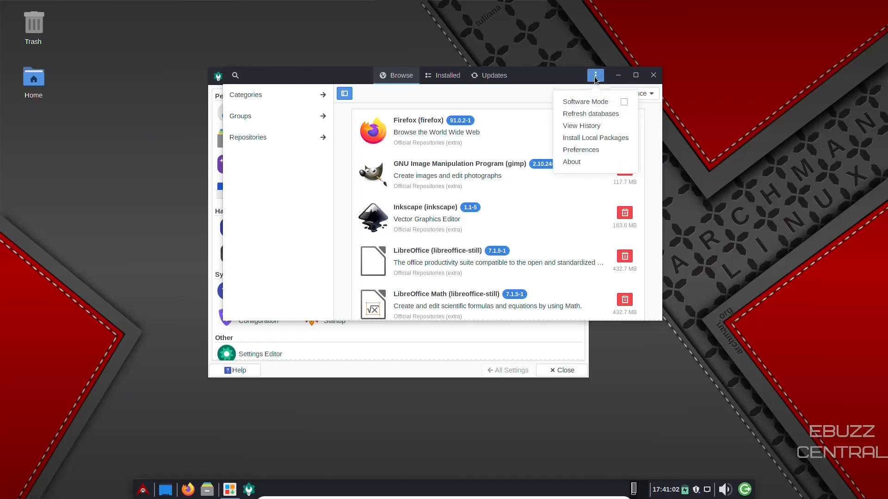
{"action": "left_click", "coordinate": [580, 150]}
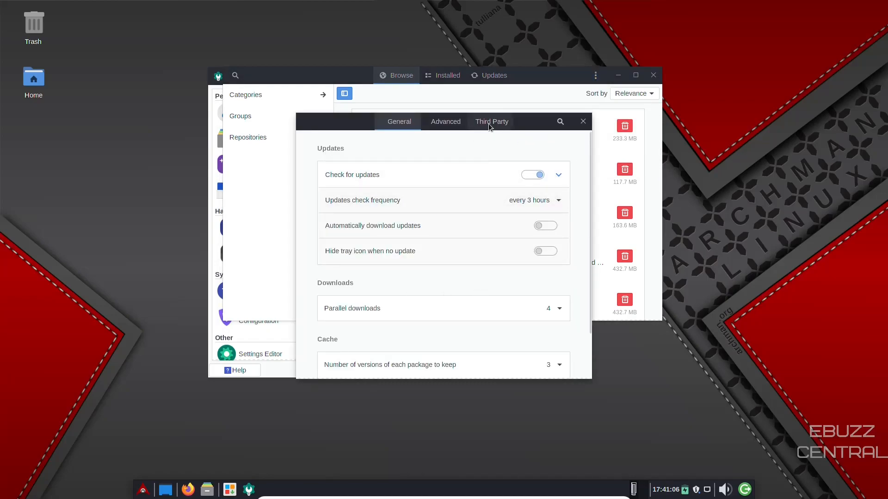
{"action": "left_click", "coordinate": [491, 121]}
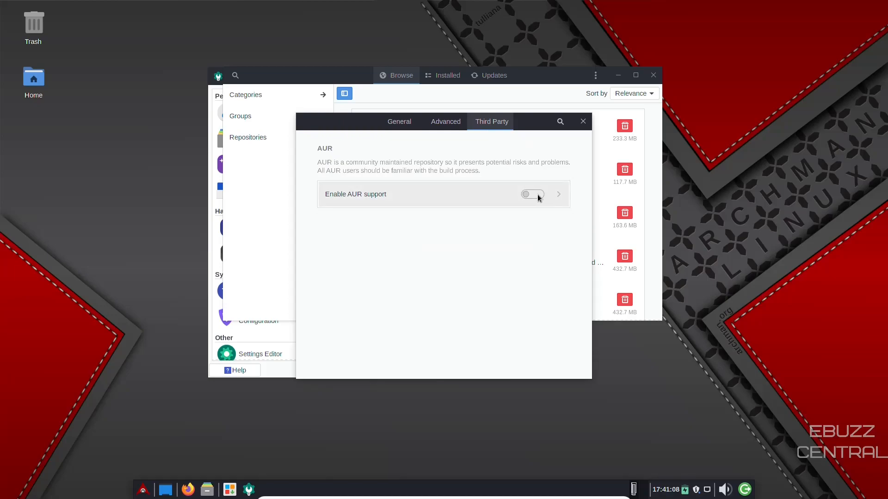
{"action": "left_click", "coordinate": [531, 194]}
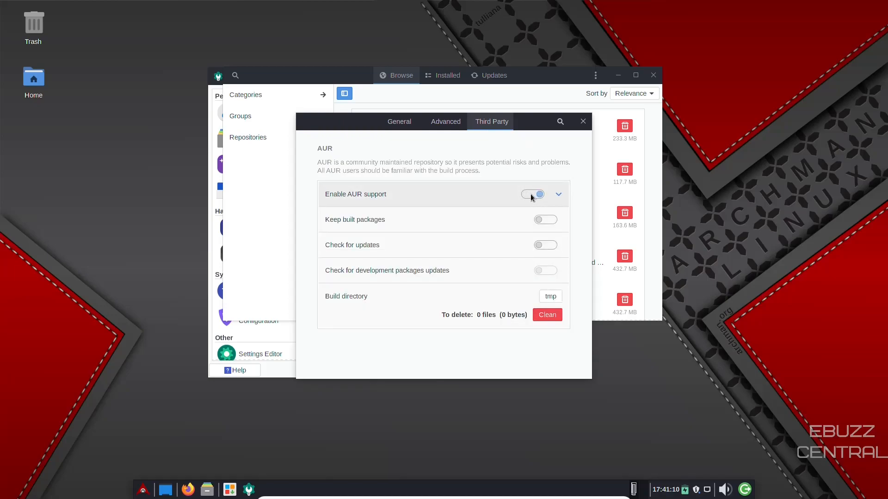
{"action": "left_click", "coordinate": [531, 194]}
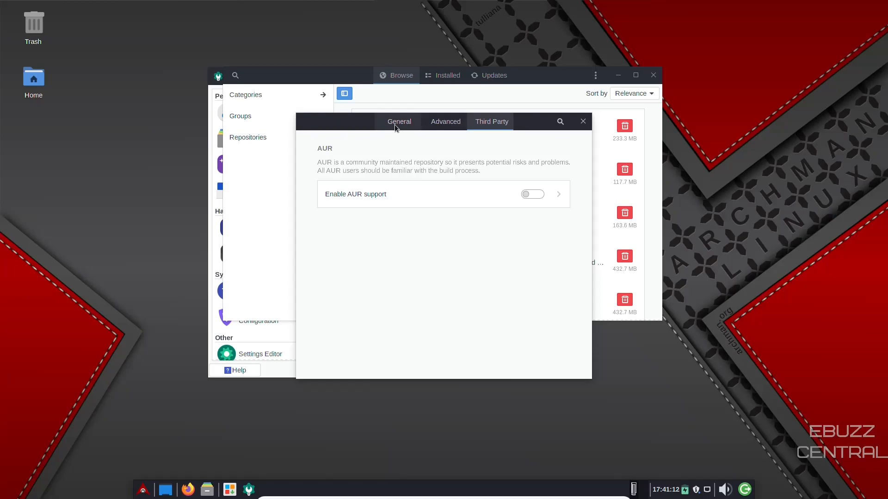
{"action": "left_click", "coordinate": [399, 121]}
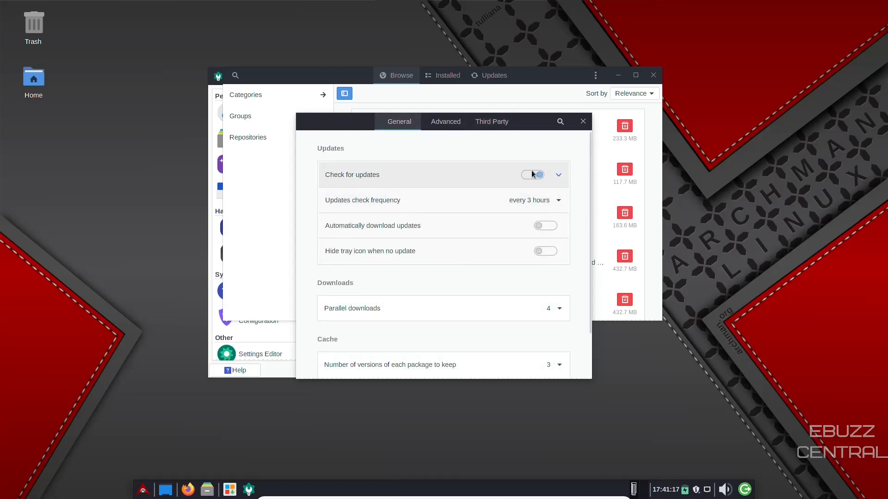
{"action": "scroll", "scroll_direction": "down", "scroll_amount": 3}
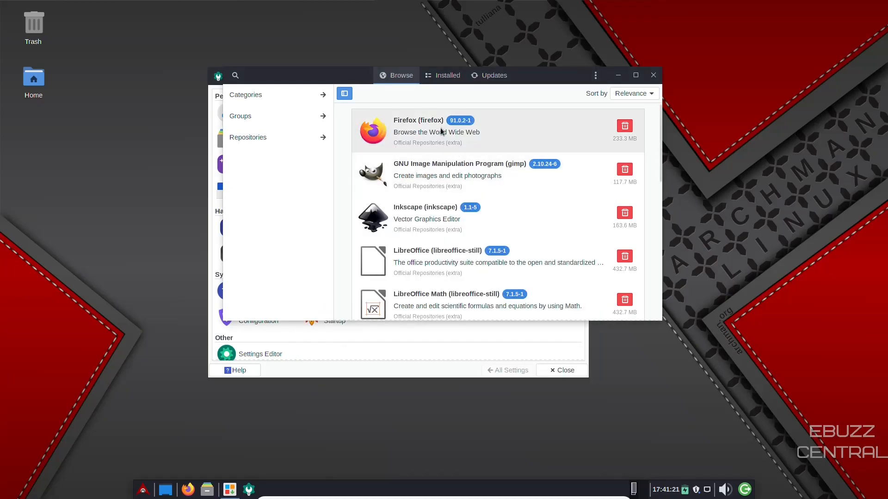
Search Pamac for 'obs', briefly queue OBS Studio for install, then cancel it
{"action": "left_click", "coordinate": [245, 94]}
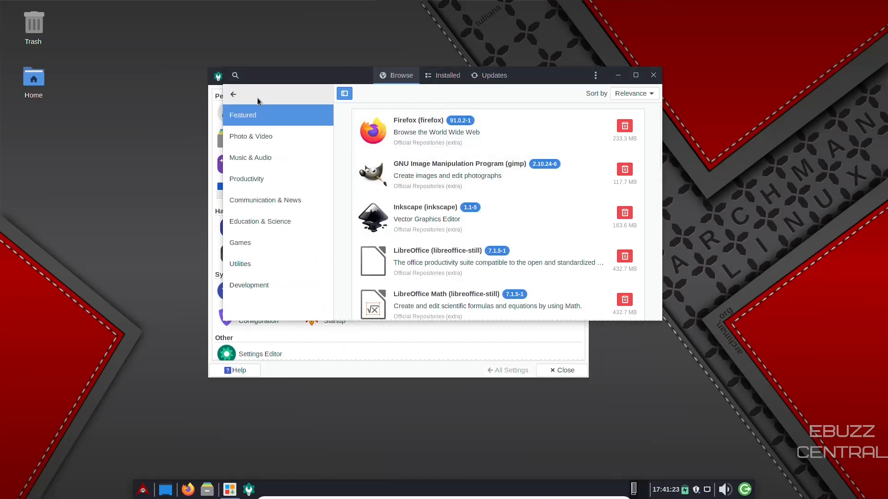
{"action": "left_click", "coordinate": [232, 94]}
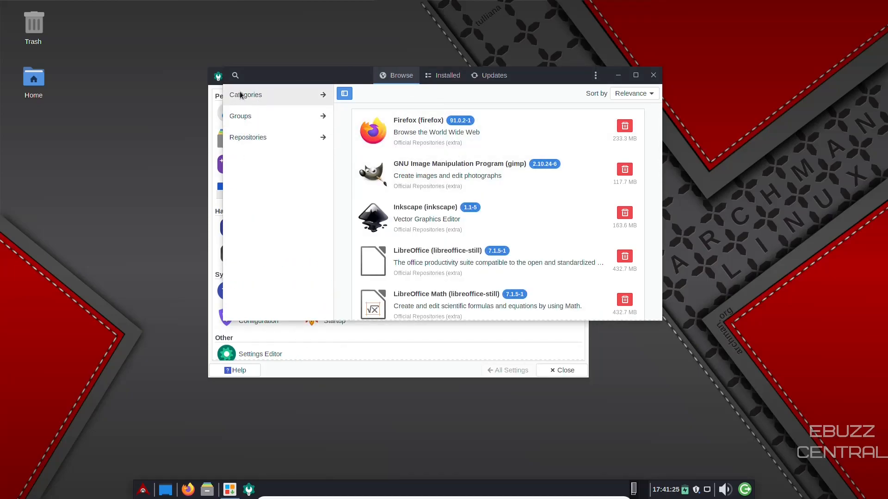
{"action": "left_click", "coordinate": [245, 94]}
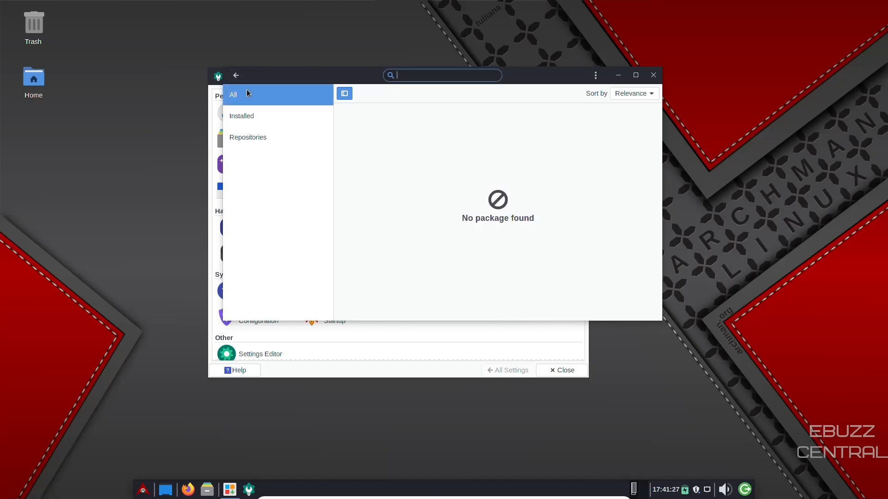
{"action": "type", "text": "obs"}
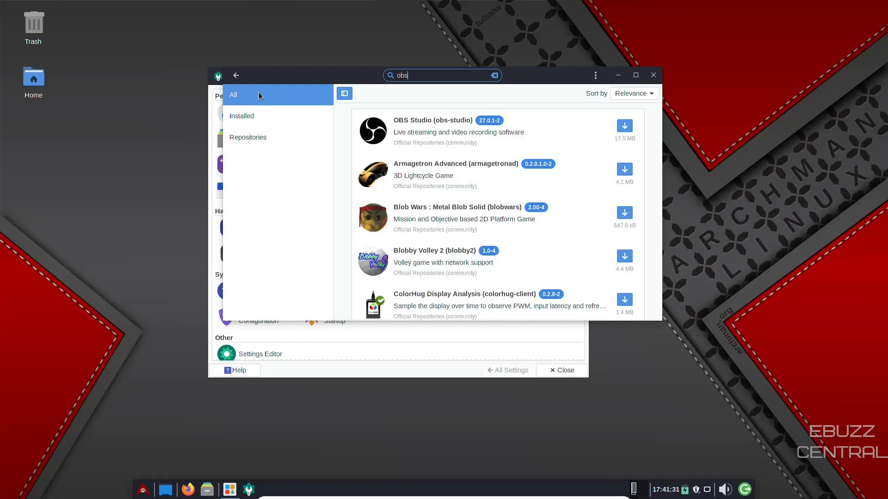
{"action": "left_click", "coordinate": [623, 125]}
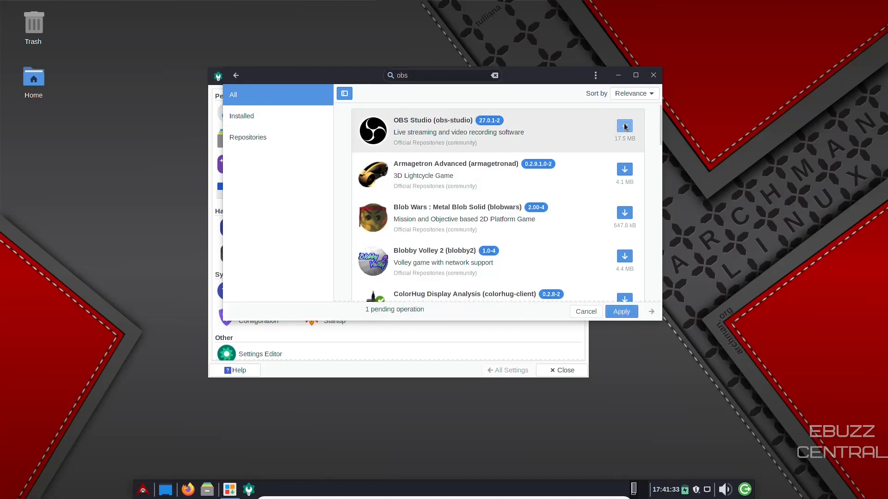
{"action": "left_click", "coordinate": [624, 126]}
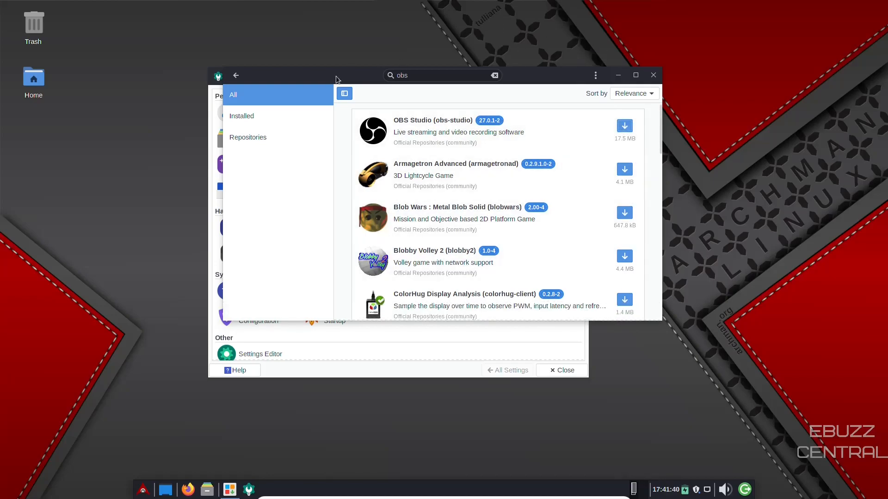
{"action": "mouse_move", "coordinate": [338, 109]}
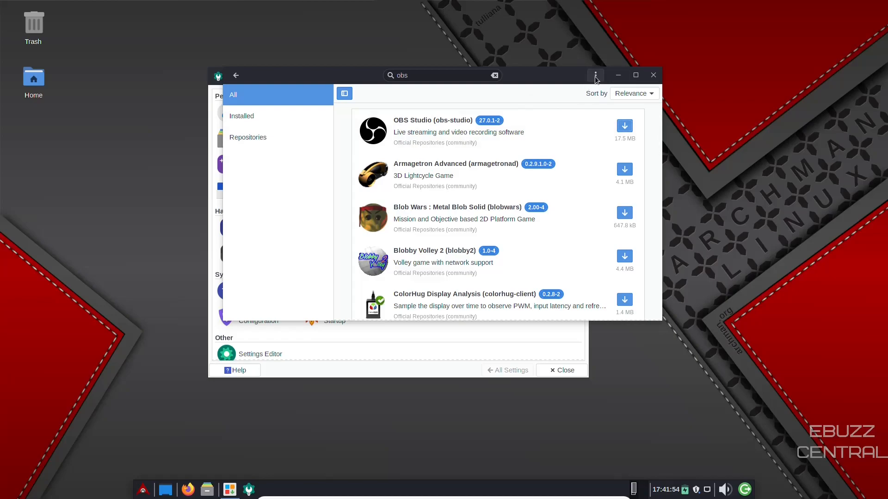
{"action": "mouse_move", "coordinate": [239, 150]}
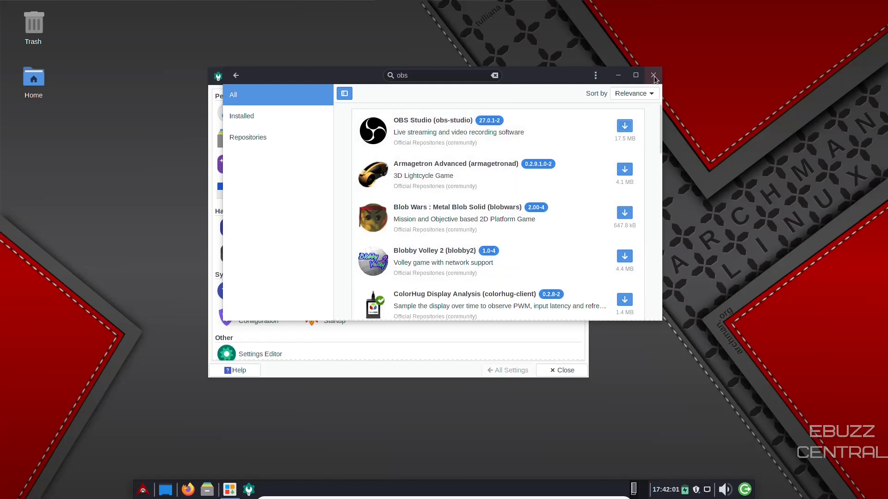
Close Pamac and launch Terminal Emulator from the Whisker menu Favorites
{"action": "left_click", "coordinate": [654, 75]}
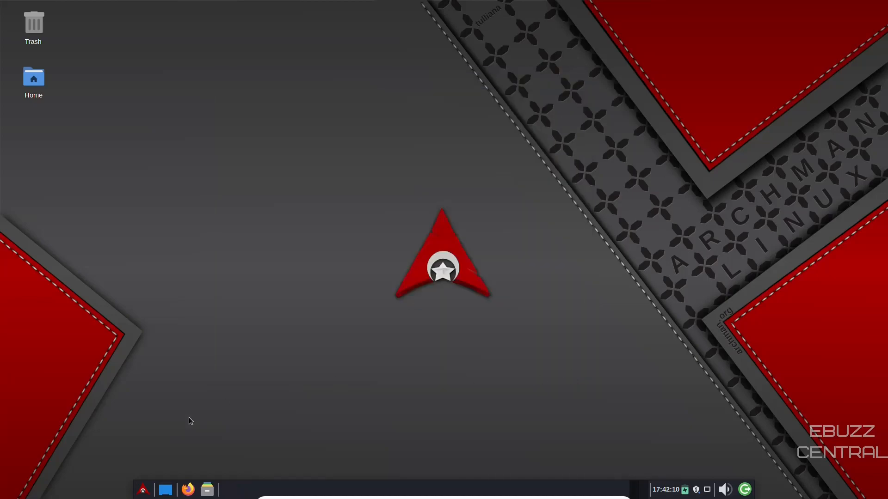
{"action": "left_click", "coordinate": [143, 489]}
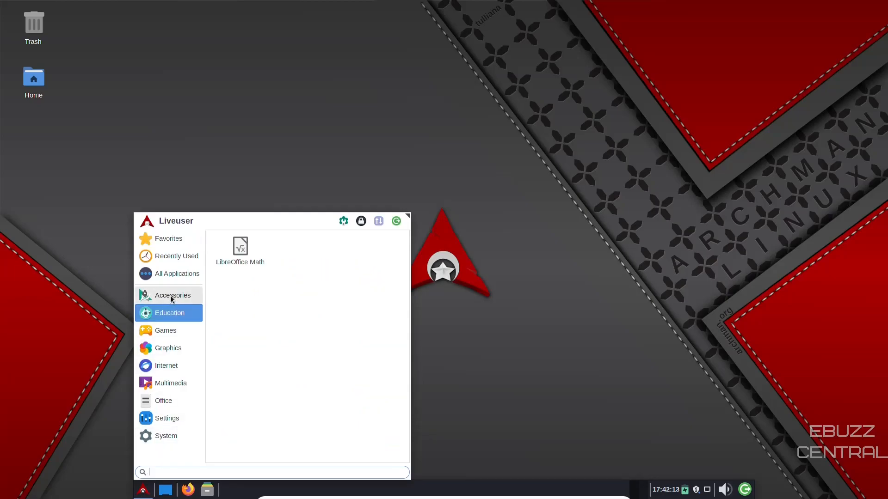
{"action": "left_click", "coordinate": [169, 238]}
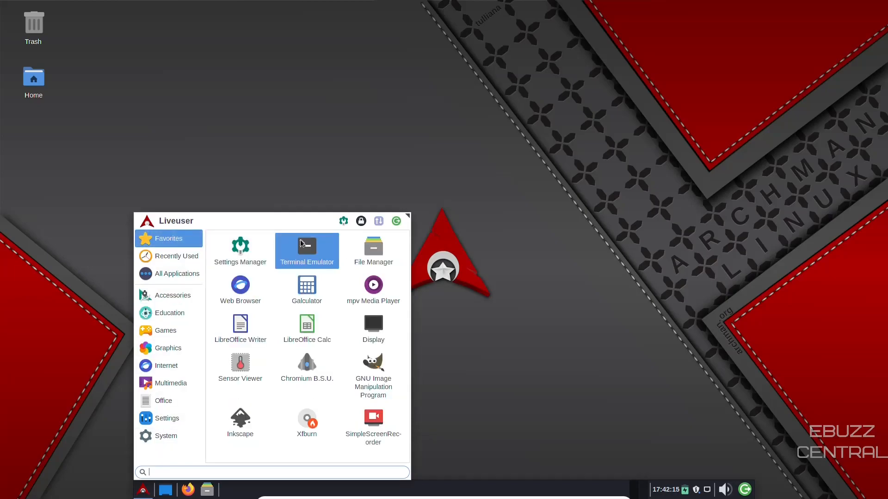
{"action": "left_click", "coordinate": [306, 250]}
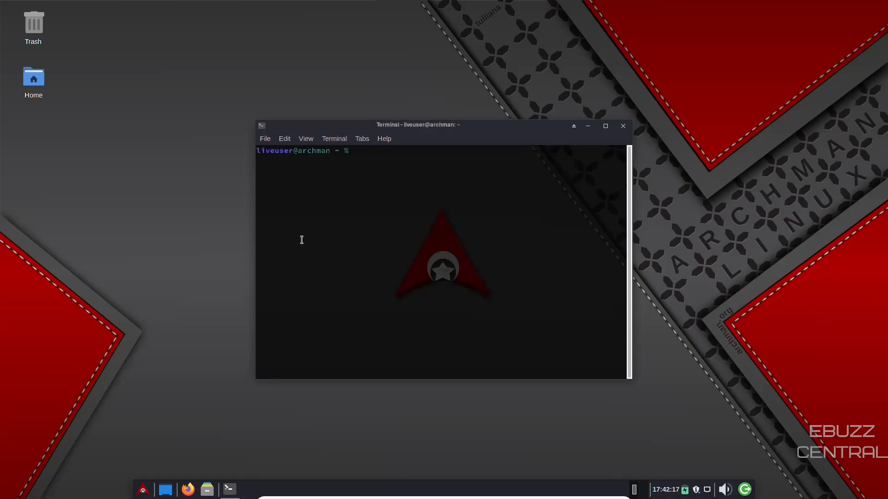
Run htop in the maximized terminal to review processes, CPU and memory
{"action": "type", "text": "htop"}
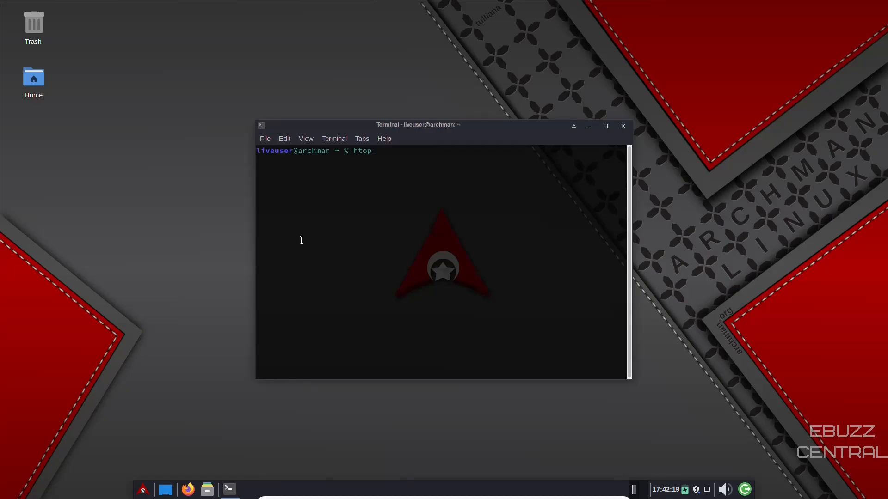
{"action": "key", "text": "Return"}
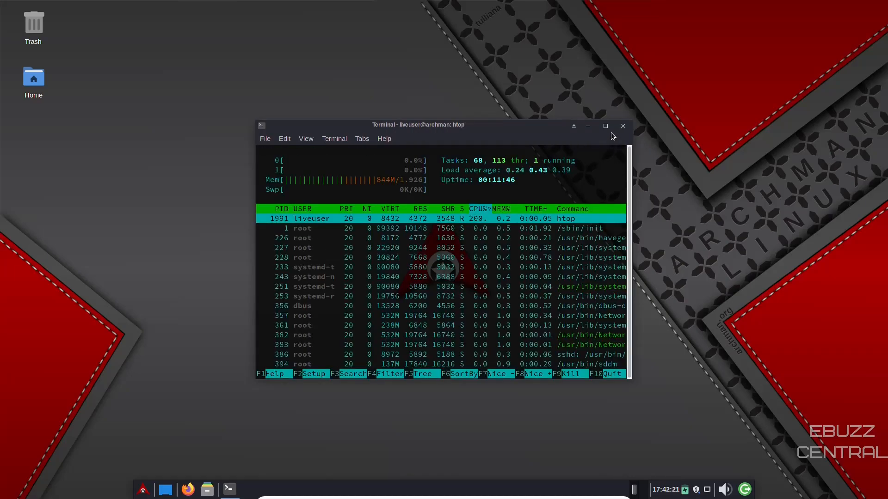
{"action": "left_click", "coordinate": [604, 126]}
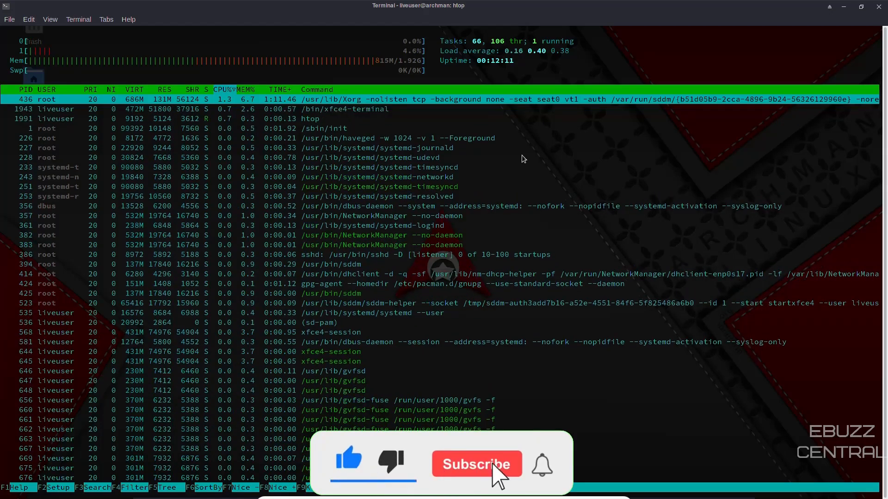
{"action": "left_click", "coordinate": [476, 464]}
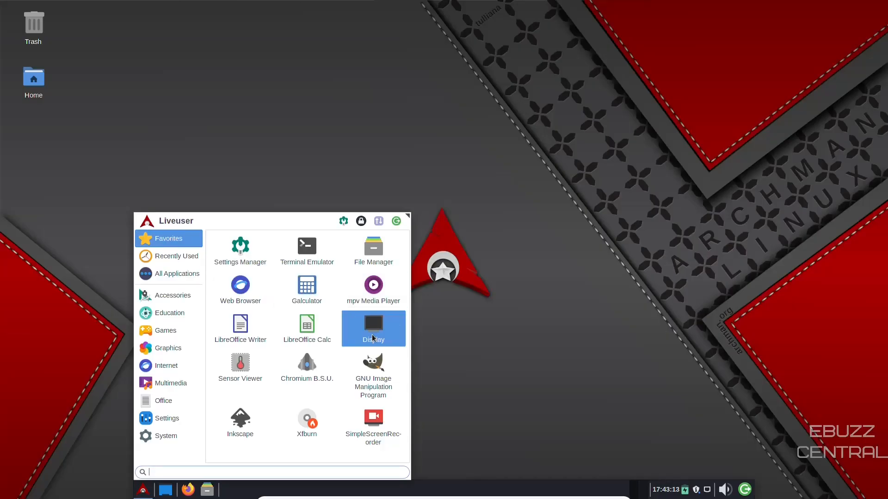
{"action": "mouse_move", "coordinate": [306, 327]}
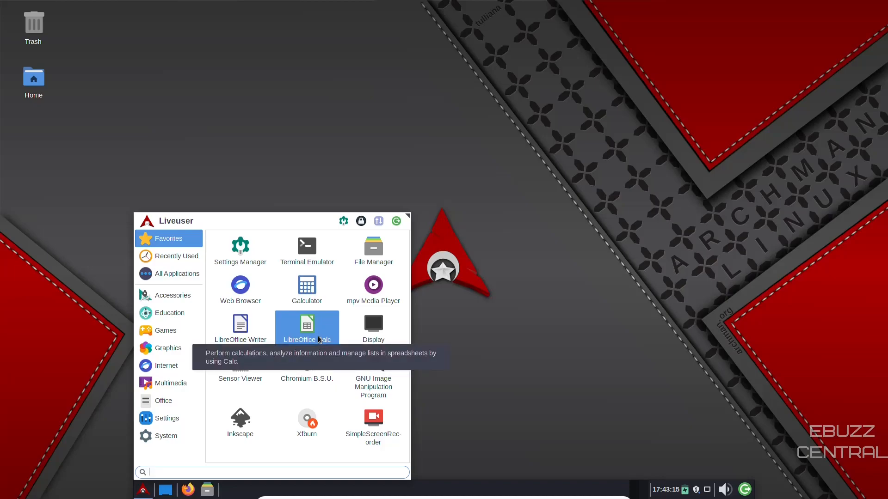
{"action": "mouse_move", "coordinate": [273, 364]}
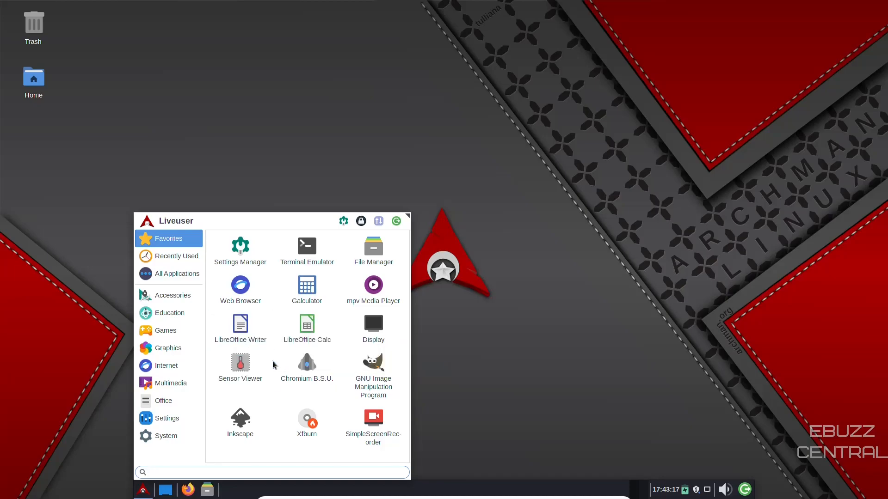
{"action": "mouse_move", "coordinate": [373, 416]}
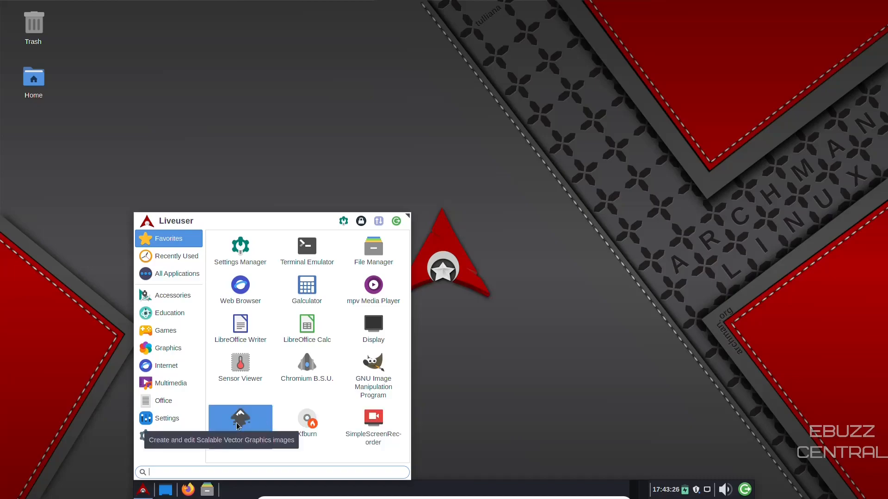
{"action": "mouse_move", "coordinate": [245, 421]}
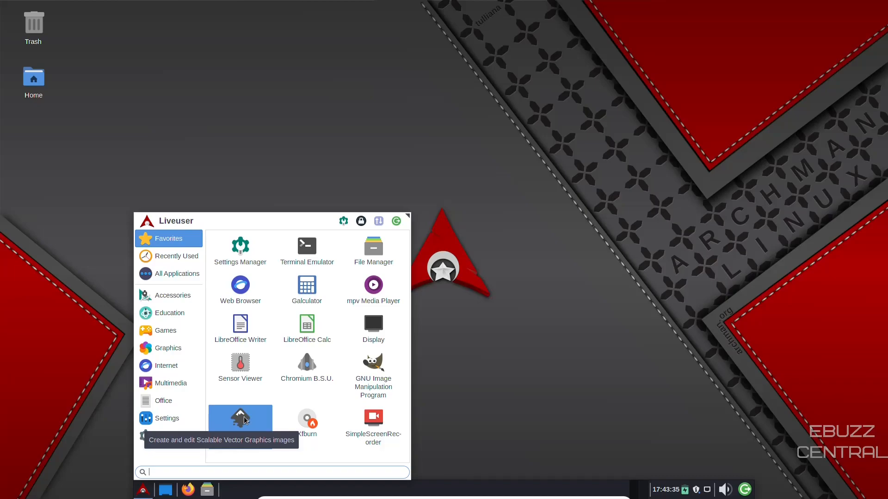
Show the Accessories category, listing Application Finder, Catfish, Mousepad and Screenshot
{"action": "left_click", "coordinate": [171, 295]}
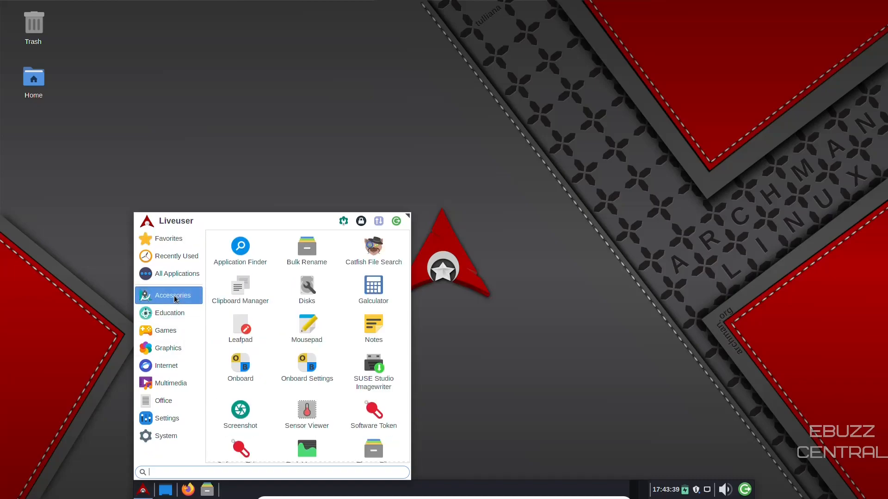
{"action": "mouse_move", "coordinate": [373, 250]}
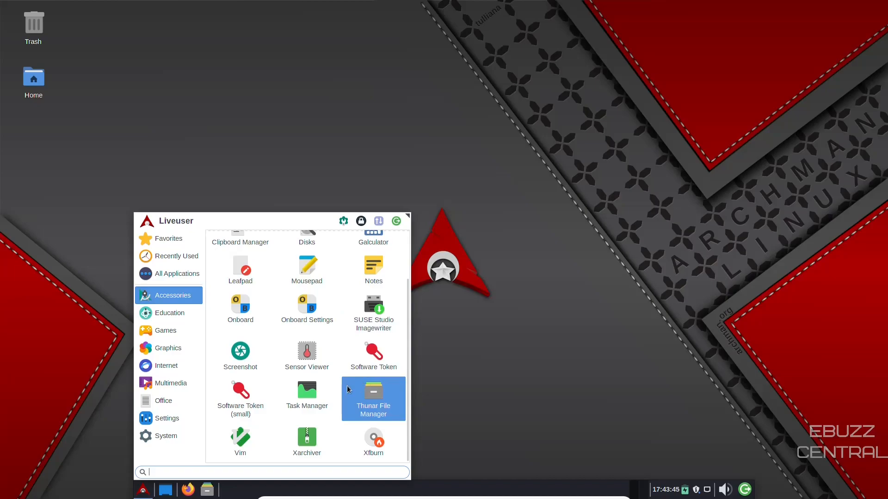
{"action": "mouse_move", "coordinate": [306, 396]}
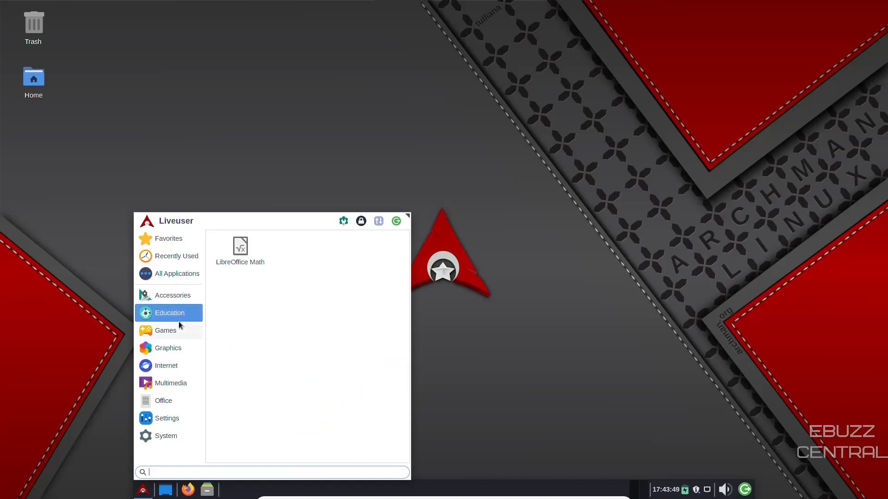
Browse the Games, Graphics, Internet, Office, Settings and System categories, then All Applications
{"action": "left_click", "coordinate": [166, 330]}
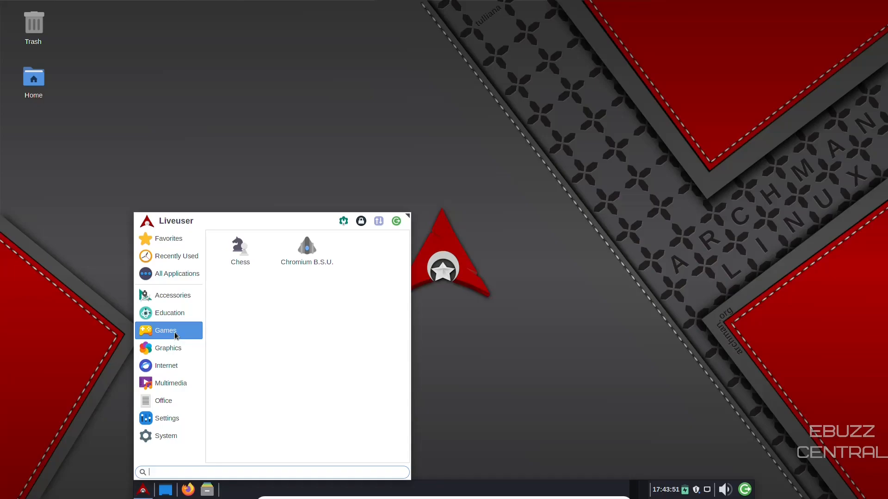
{"action": "left_click", "coordinate": [167, 348]}
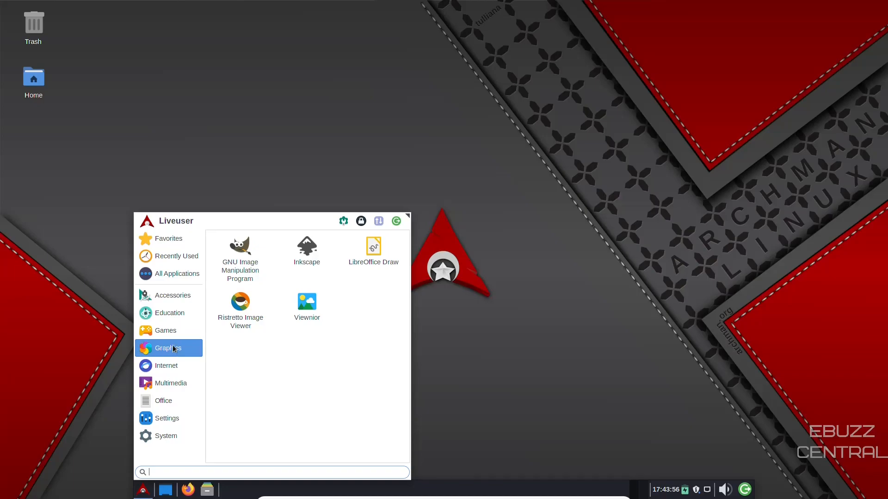
{"action": "mouse_move", "coordinate": [166, 365]}
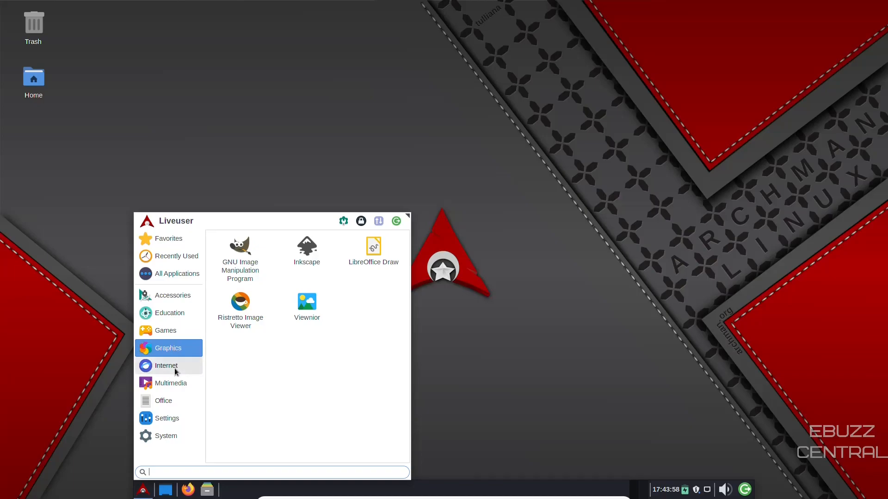
{"action": "left_click", "coordinate": [165, 366]}
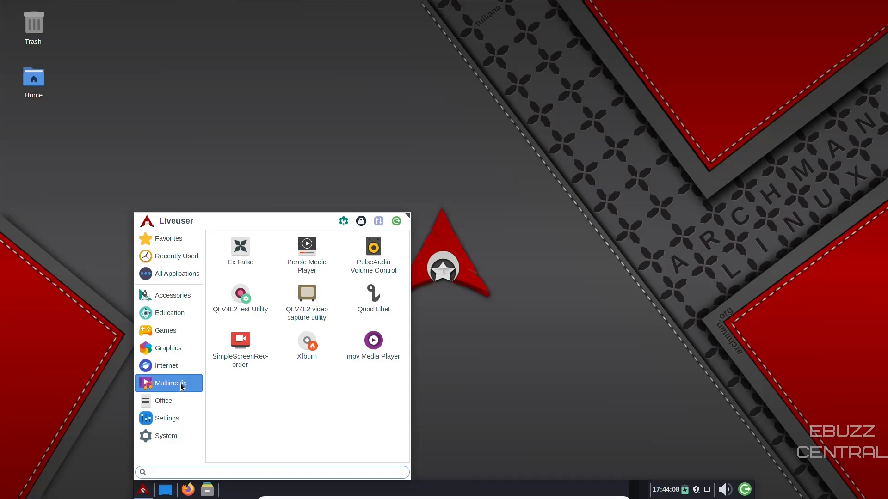
{"action": "left_click", "coordinate": [163, 400]}
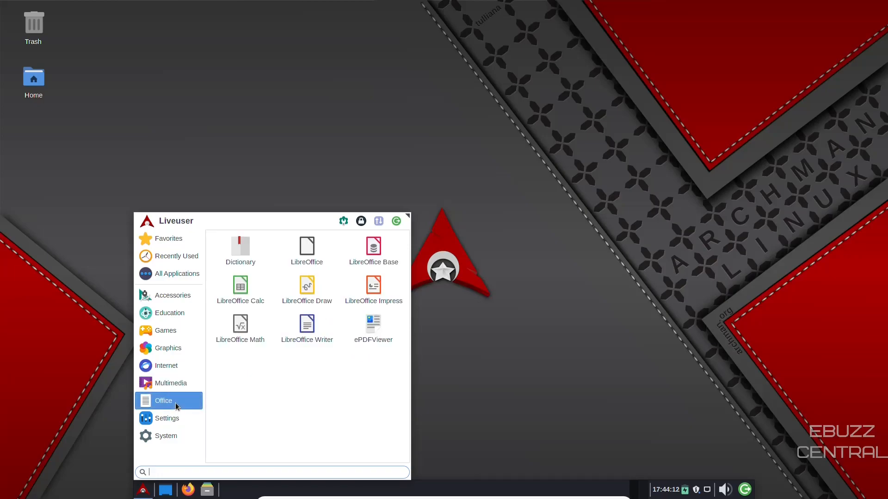
{"action": "left_click", "coordinate": [166, 418]}
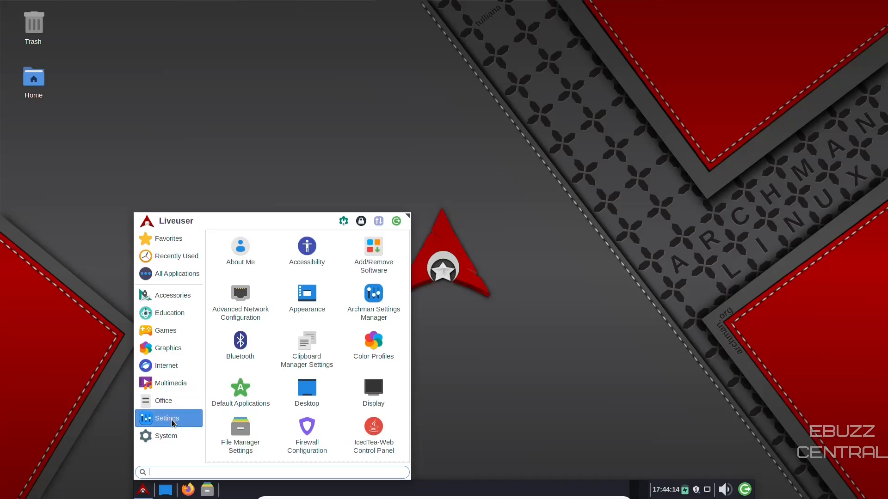
{"action": "mouse_move", "coordinate": [182, 420]}
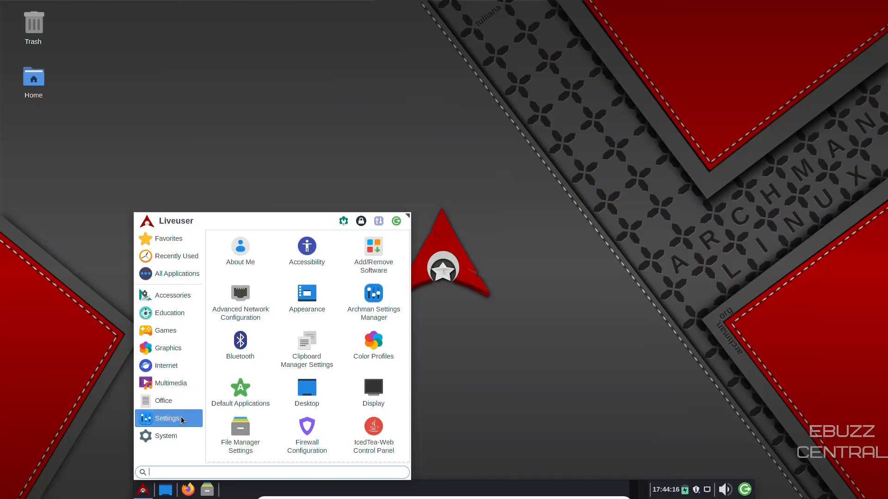
{"action": "left_click", "coordinate": [166, 436]}
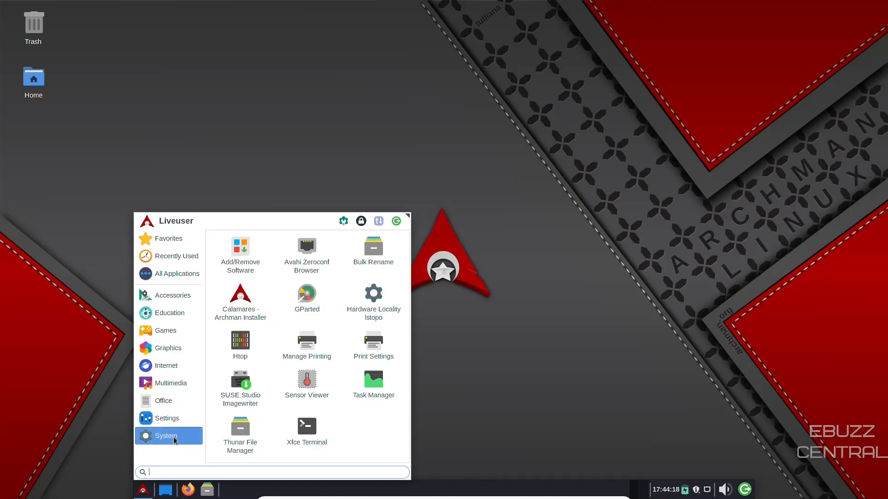
{"action": "mouse_move", "coordinate": [169, 403]}
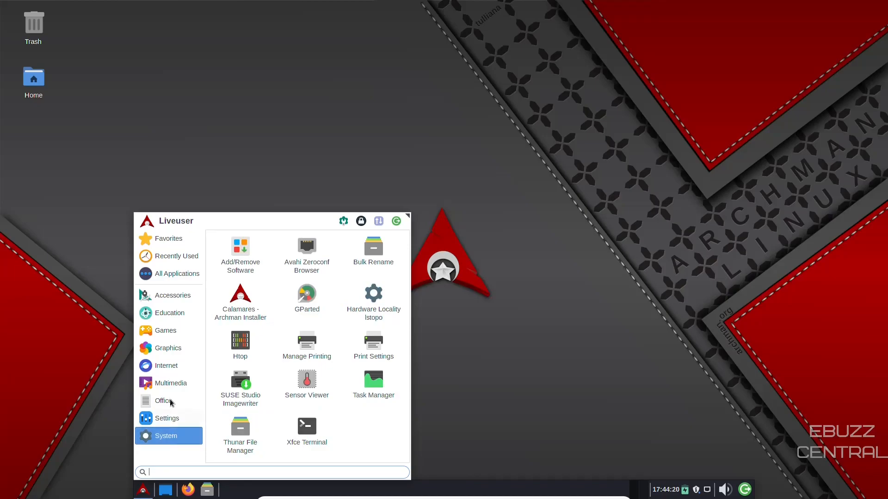
{"action": "left_click", "coordinate": [177, 273]}
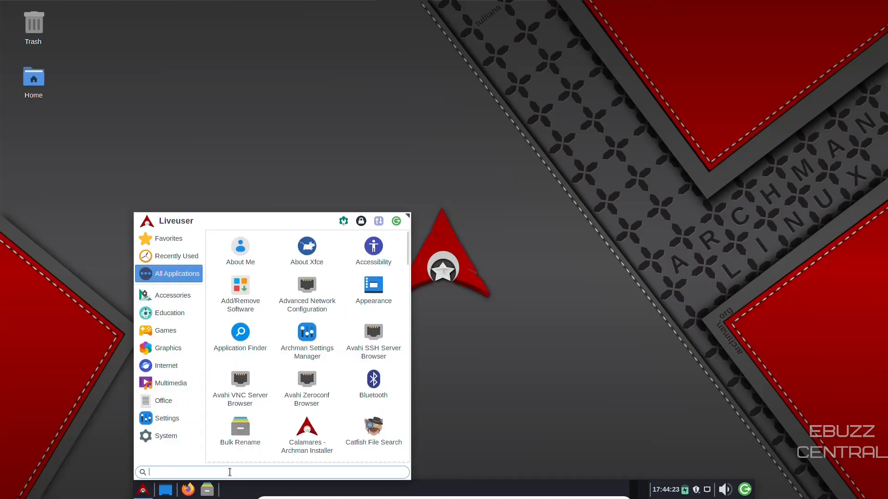
Search the menu for 'mail' and dismiss the preferred mail reader prompt
{"action": "type", "text": "mail"}
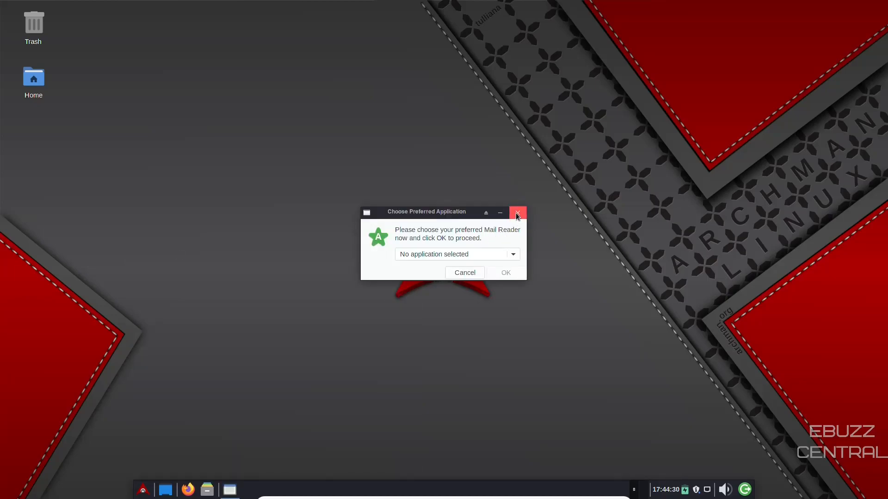
{"action": "left_click", "coordinate": [516, 212]}
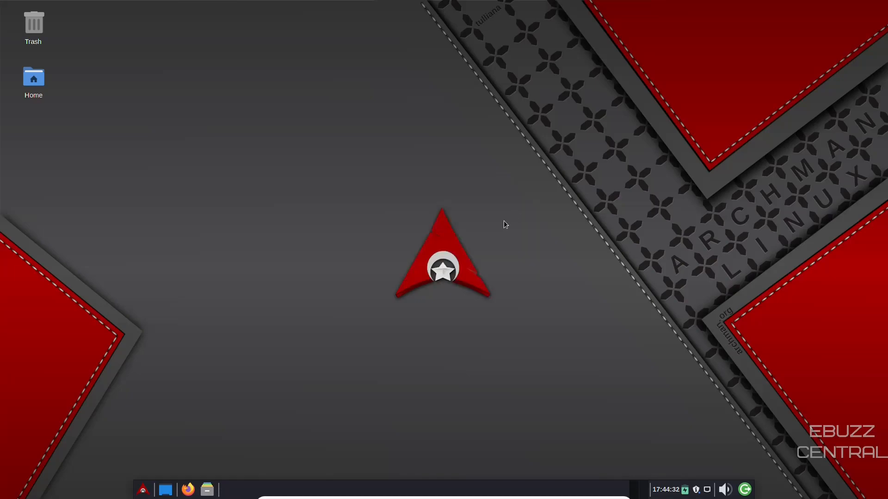
{"action": "left_click", "coordinate": [143, 489]}
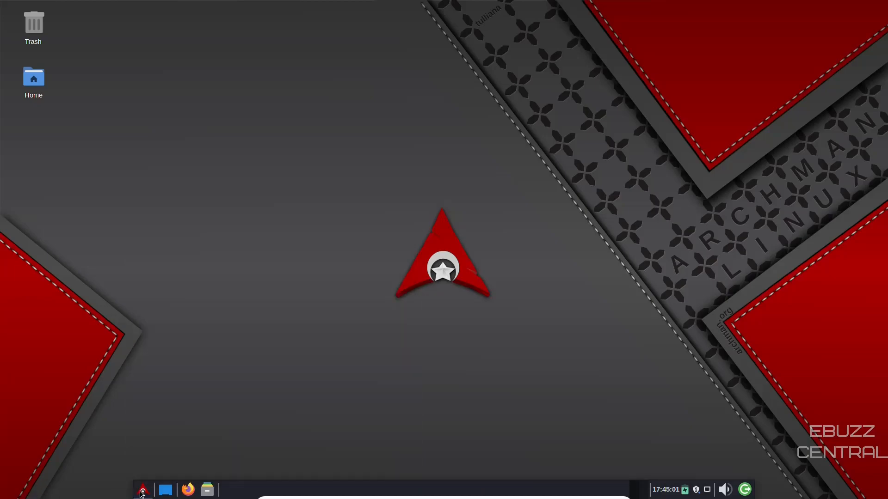
{"action": "left_click", "coordinate": [142, 489]}
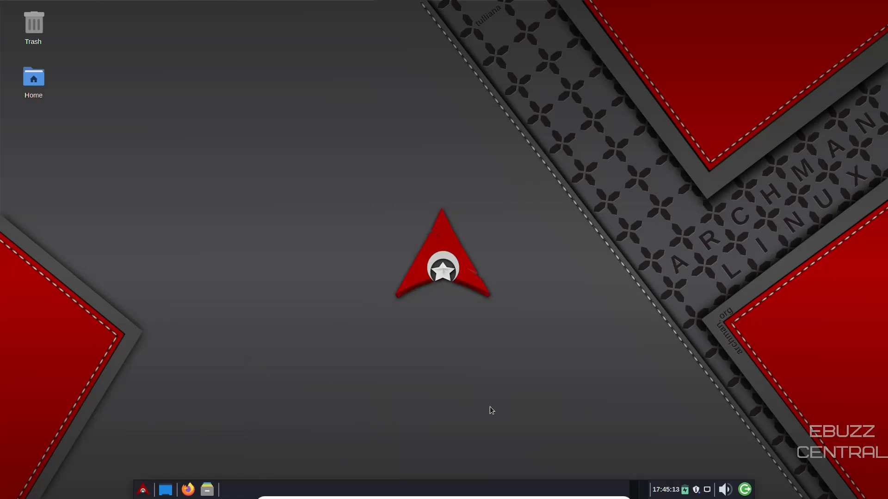
{"action": "mouse_move", "coordinate": [378, 486]}
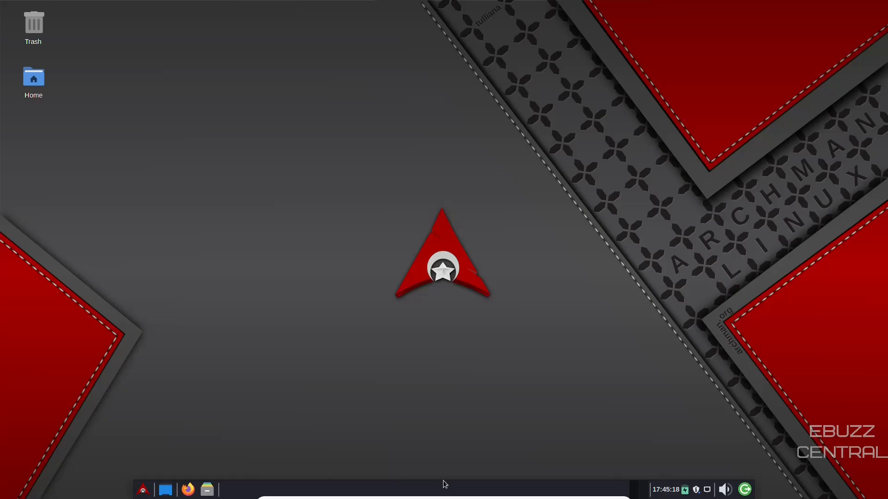
{"action": "mouse_move", "coordinate": [439, 482]}
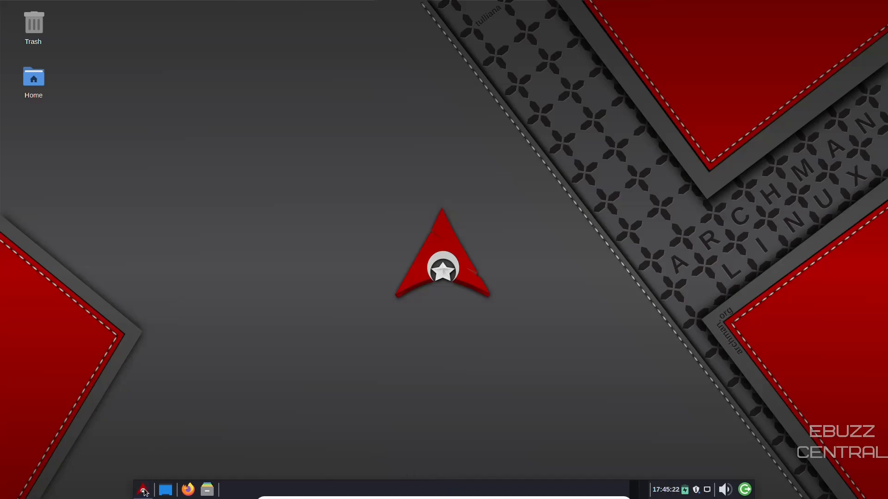
{"action": "left_click", "coordinate": [144, 490]}
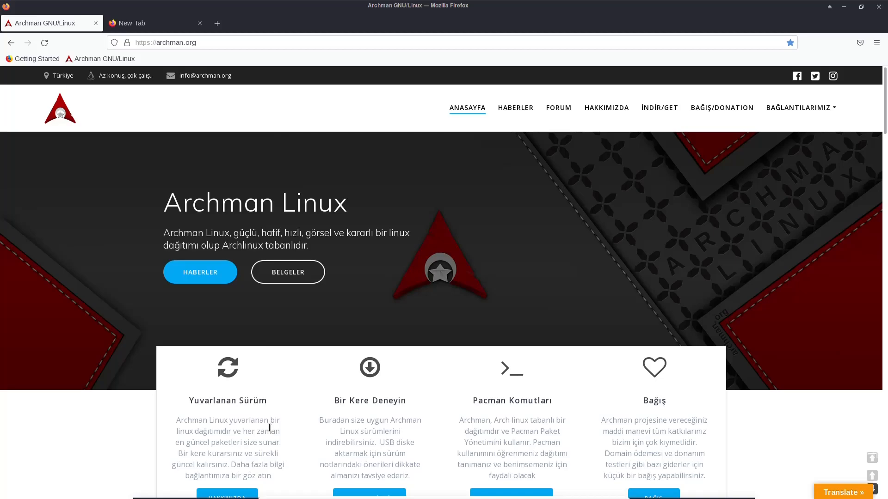
Translate archman.org into English and scroll through its latest release news
{"action": "scroll", "scroll_direction": "down", "scroll_amount": 3}
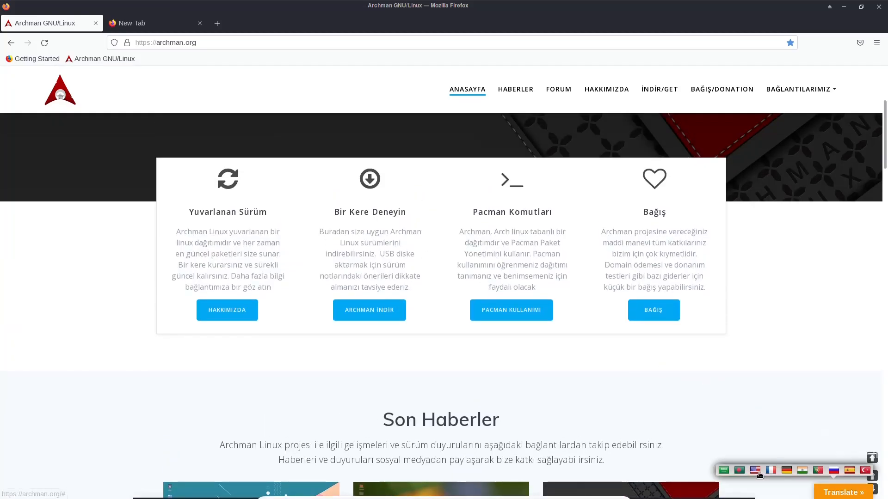
{"action": "left_click", "coordinate": [754, 470]}
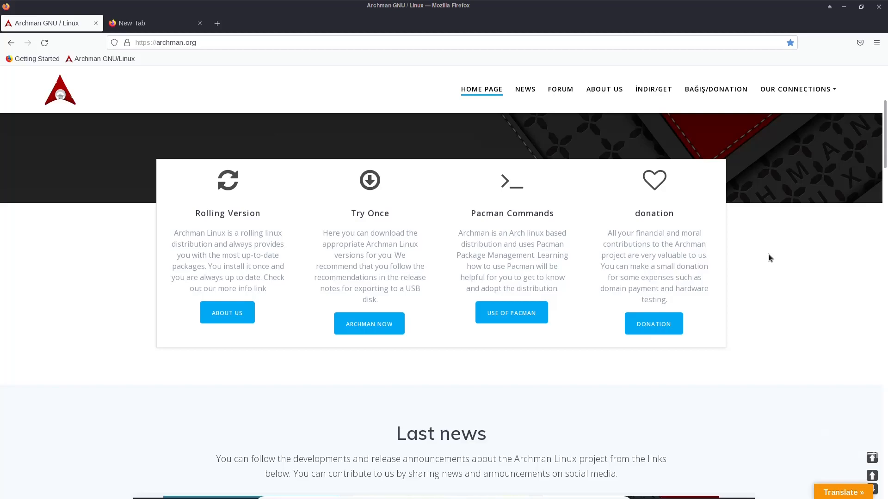
{"action": "scroll", "scroll_direction": "down", "scroll_amount": 3}
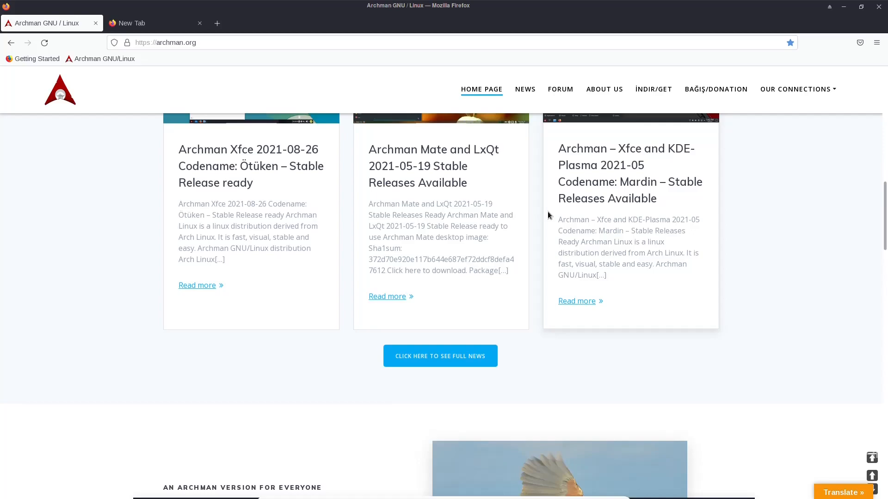
{"action": "scroll", "scroll_direction": "down", "scroll_amount": 3}
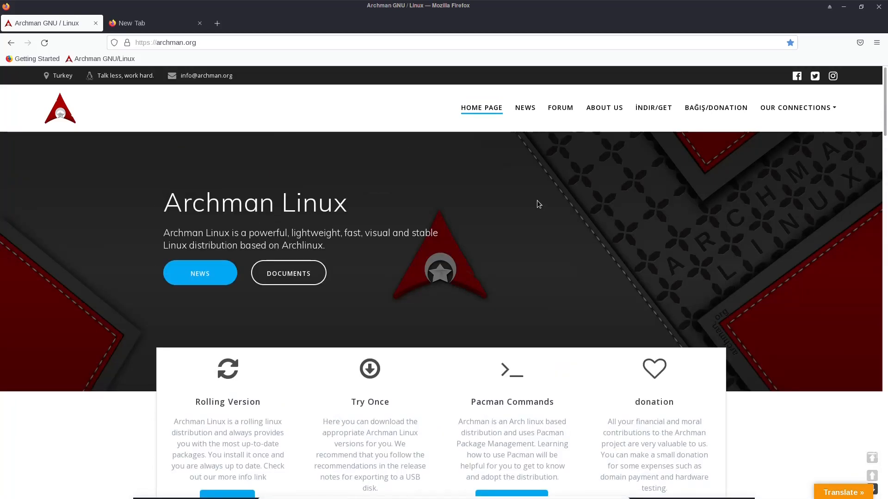
{"action": "mouse_move", "coordinate": [626, 181]}
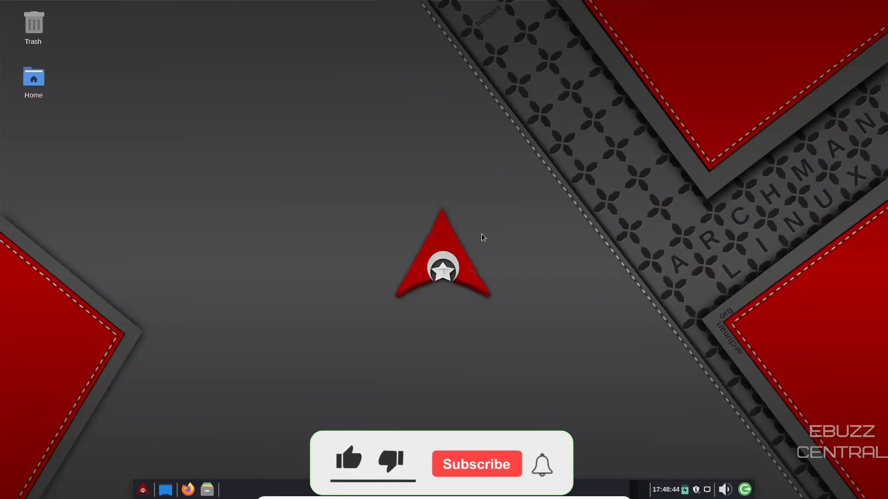
{"action": "left_click", "coordinate": [348, 464]}
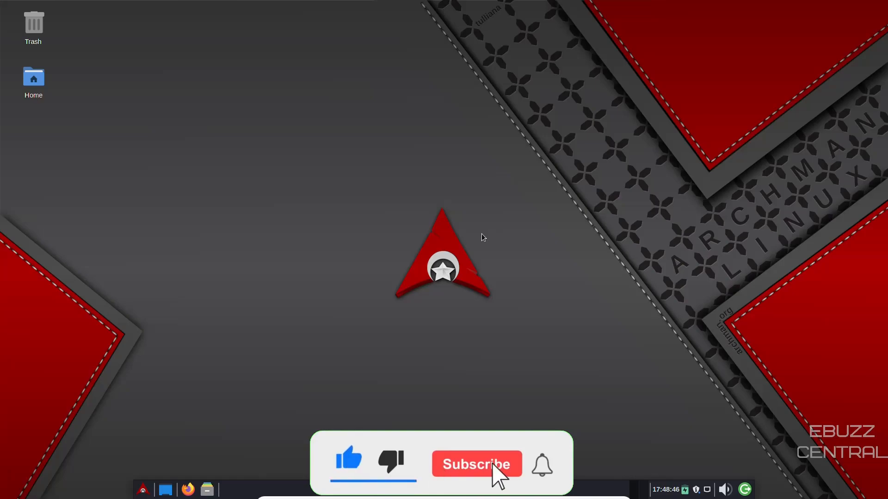
{"action": "left_click", "coordinate": [476, 464]}
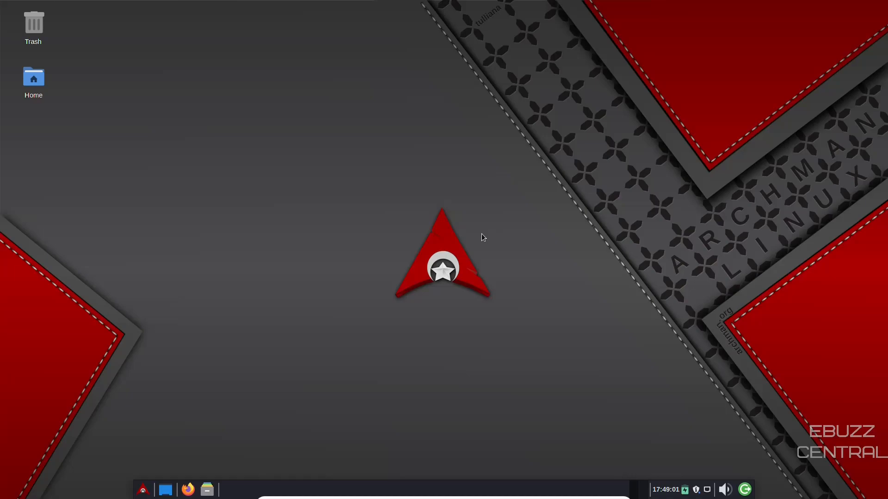
{"action": "mouse_move", "coordinate": [557, 441]}
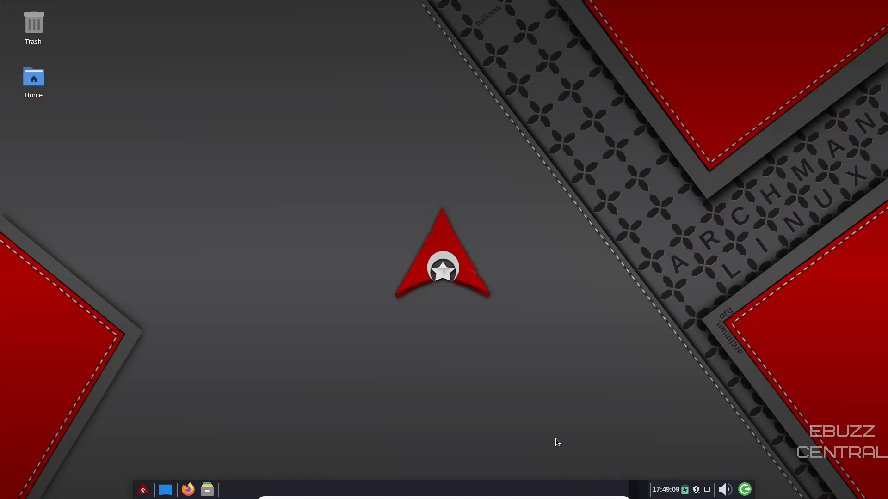